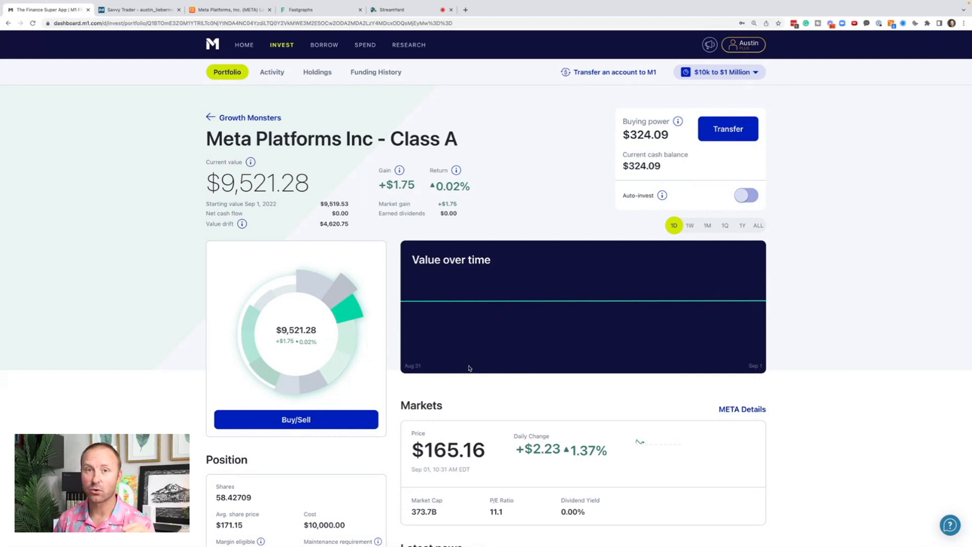
{"action": "mouse_move", "coordinate": [441, 368]}
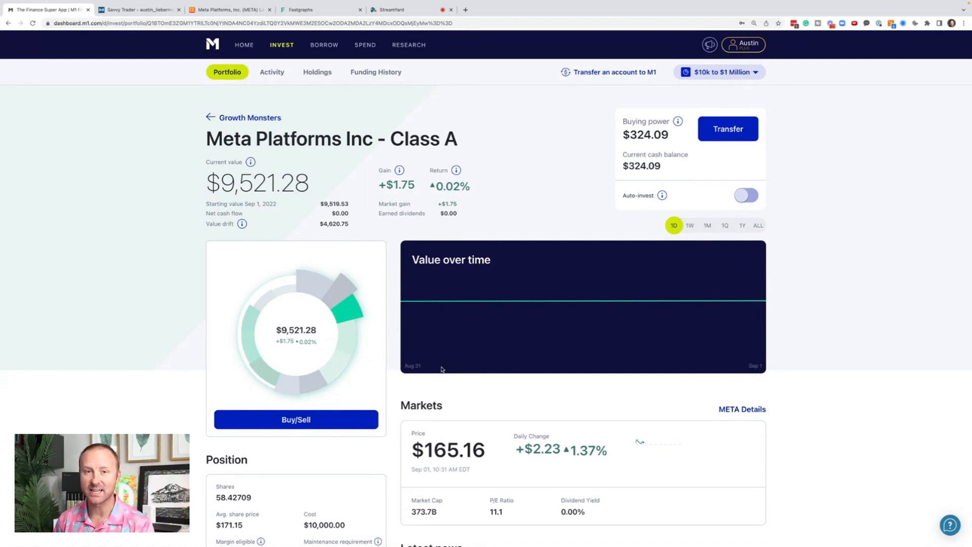
{"action": "mouse_move", "coordinate": [486, 380]}
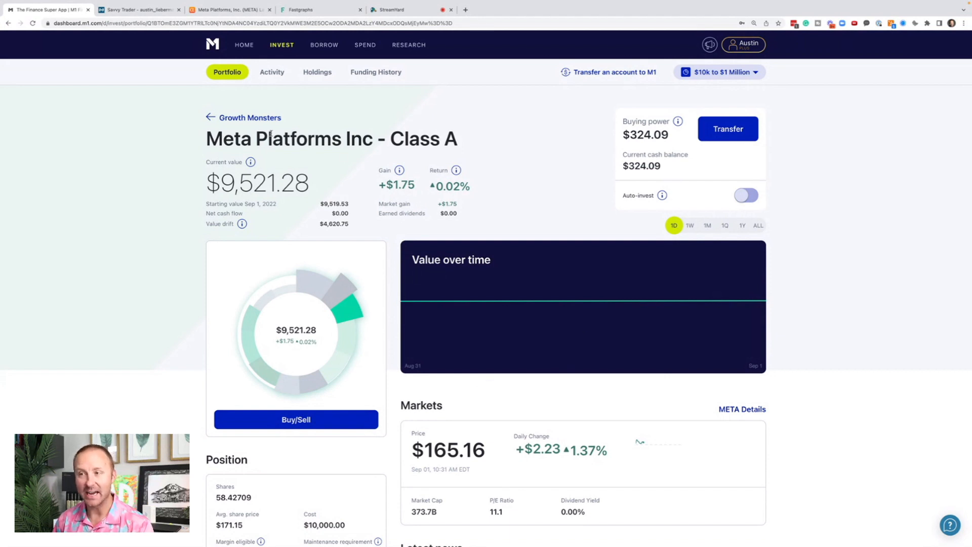
{"action": "mouse_move", "coordinate": [223, 161]}
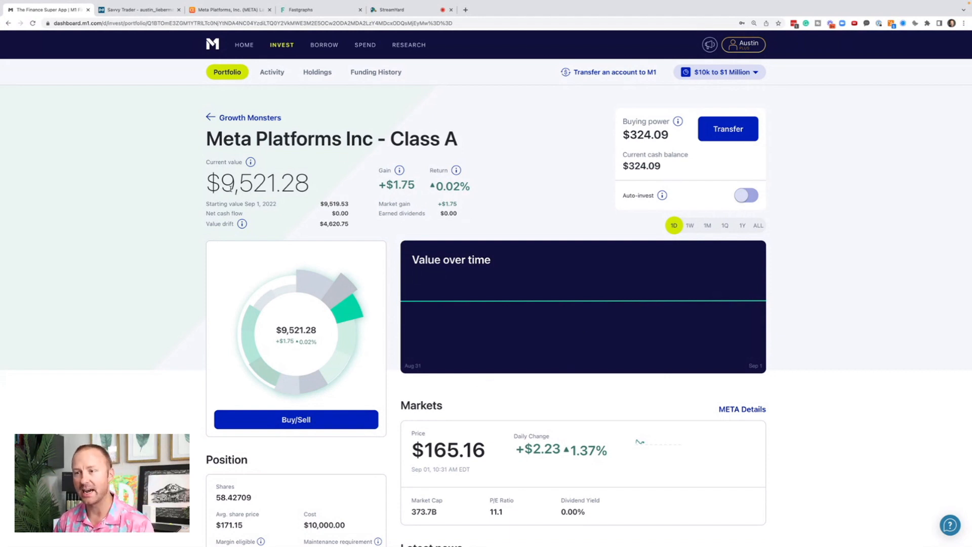
{"action": "mouse_move", "coordinate": [462, 196]}
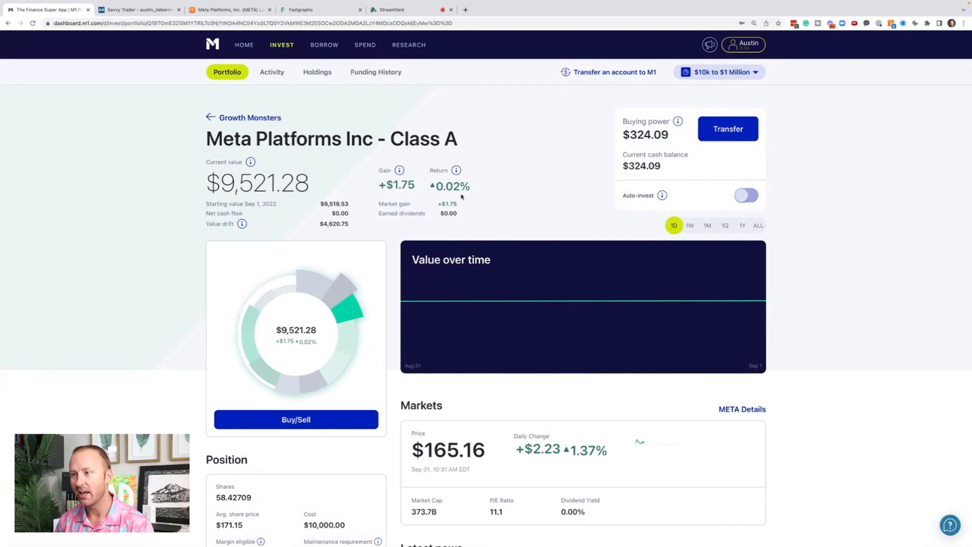
{"action": "mouse_move", "coordinate": [487, 201]}
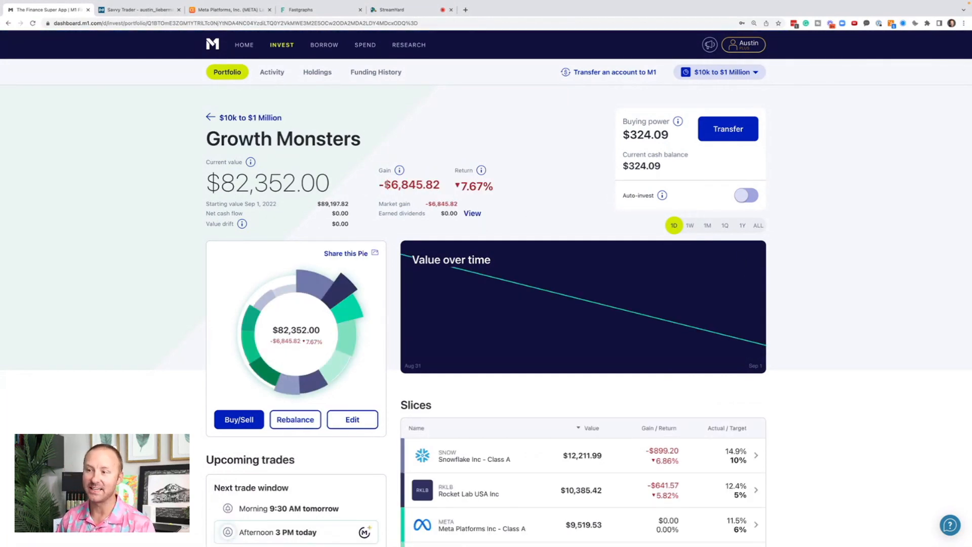
{"action": "mouse_move", "coordinate": [453, 195]}
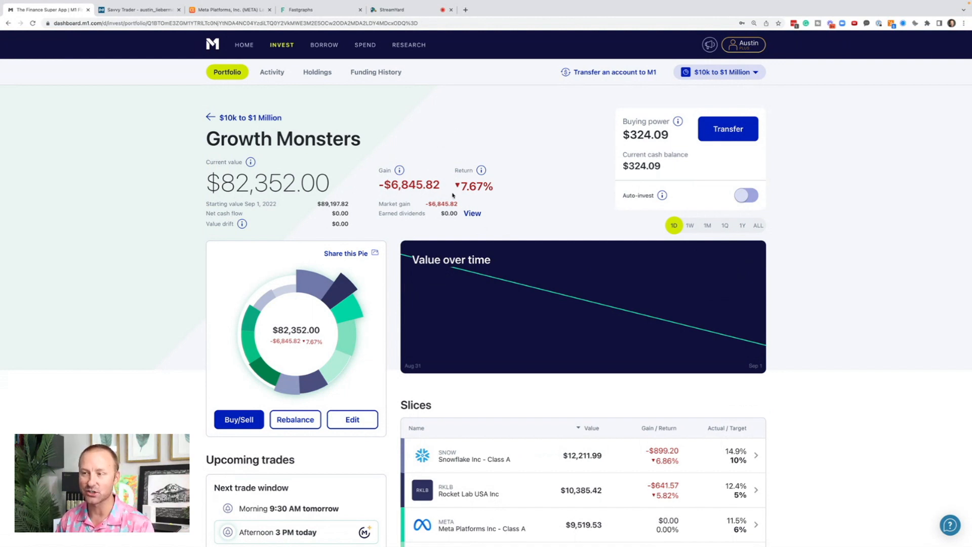
{"action": "mouse_move", "coordinate": [401, 270]}
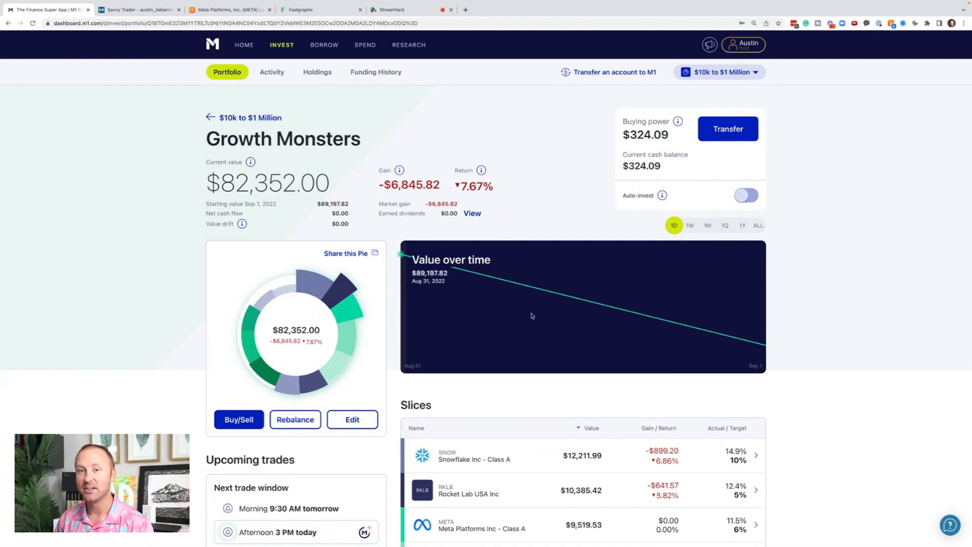
{"action": "mouse_move", "coordinate": [482, 318]}
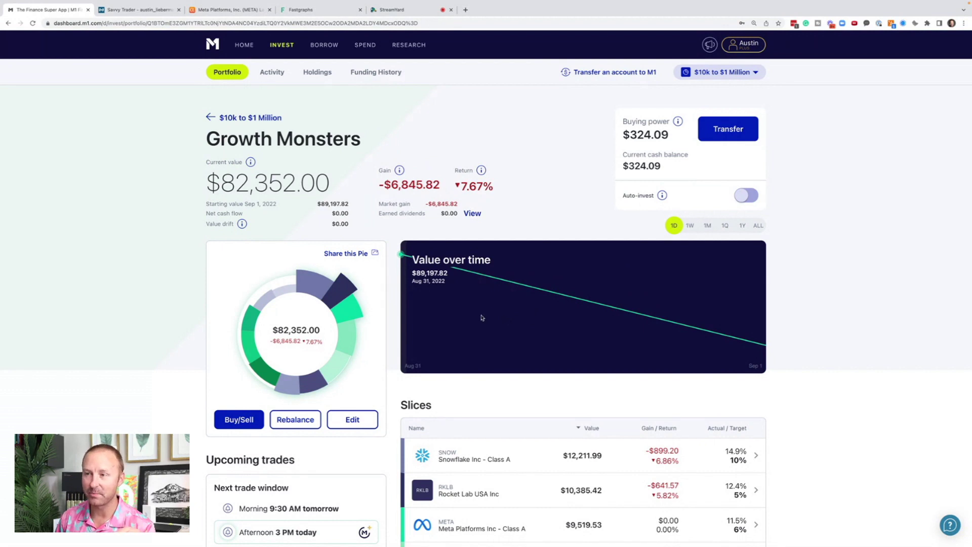
Scroll the Growth Monsters pie overview to its value-over-time chart
{"action": "scroll", "scroll_direction": "down", "scroll_amount": 3}
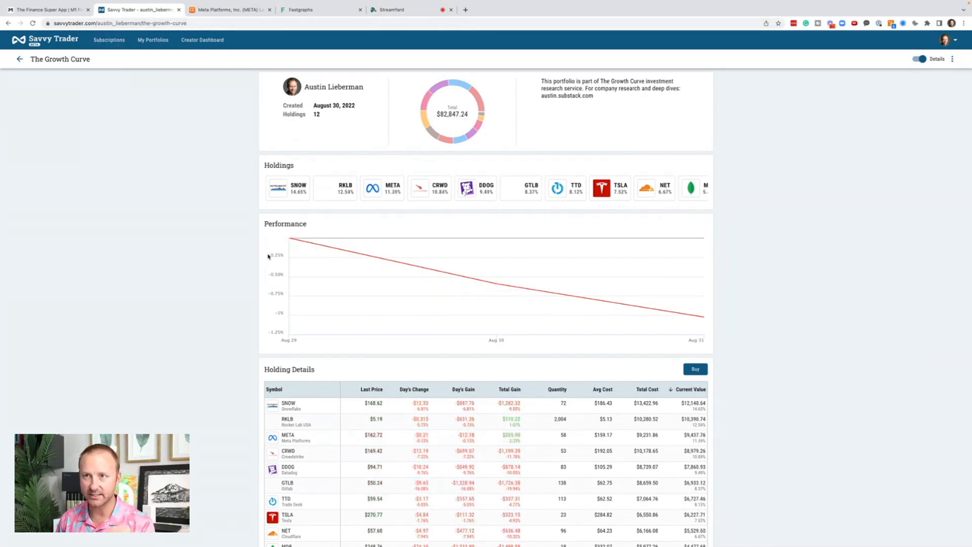
{"action": "mouse_move", "coordinate": [496, 284]}
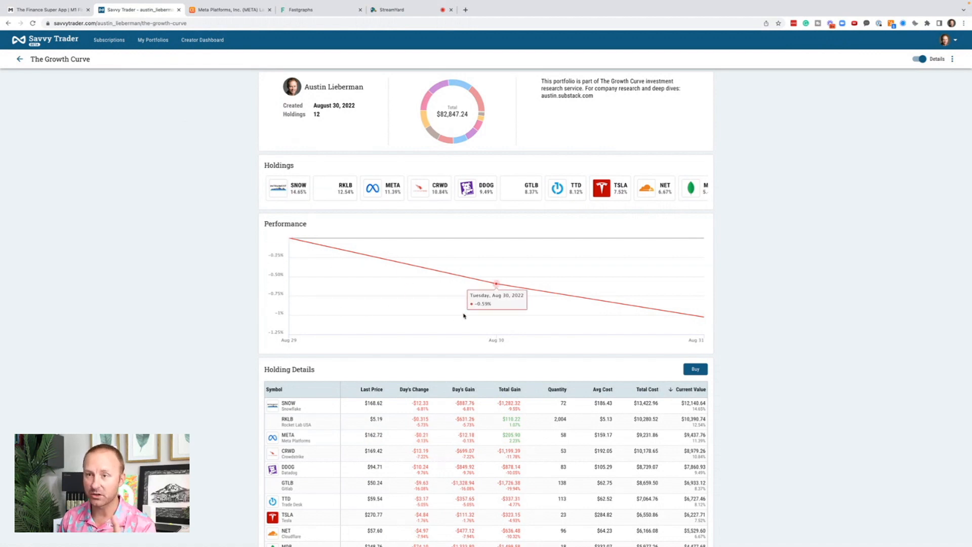
Scroll The Growth Curve portfolio down to its performance chart and holding details
{"action": "scroll", "scroll_direction": "down", "scroll_amount": 3}
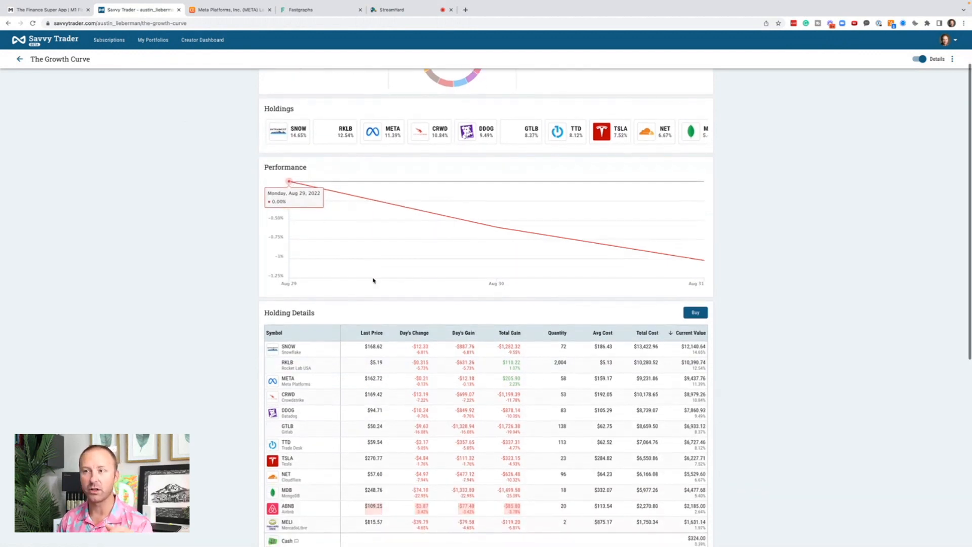
{"action": "mouse_move", "coordinate": [453, 306]}
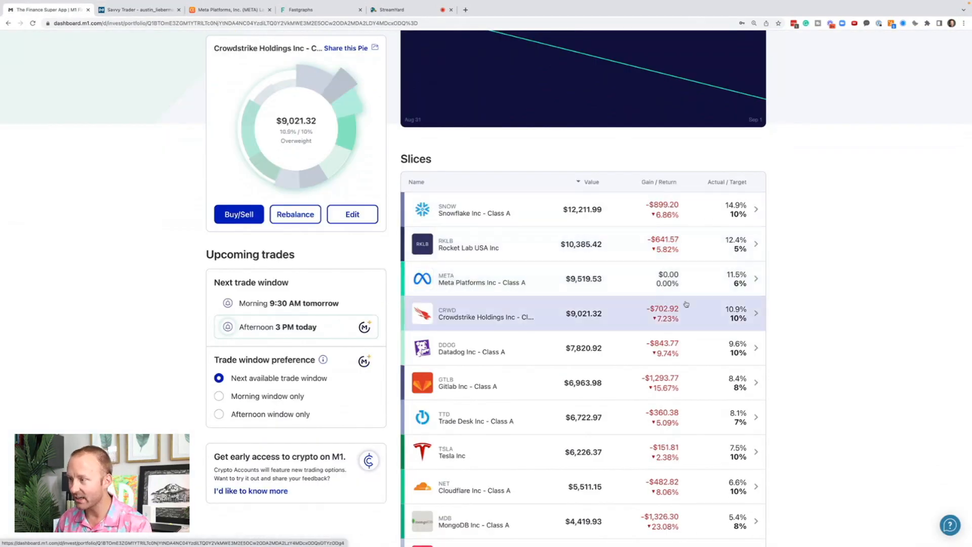
Review the CRWD, DDOG and META slices, then switch to the Seeking Alpha META page
{"action": "left_click", "coordinate": [492, 279]}
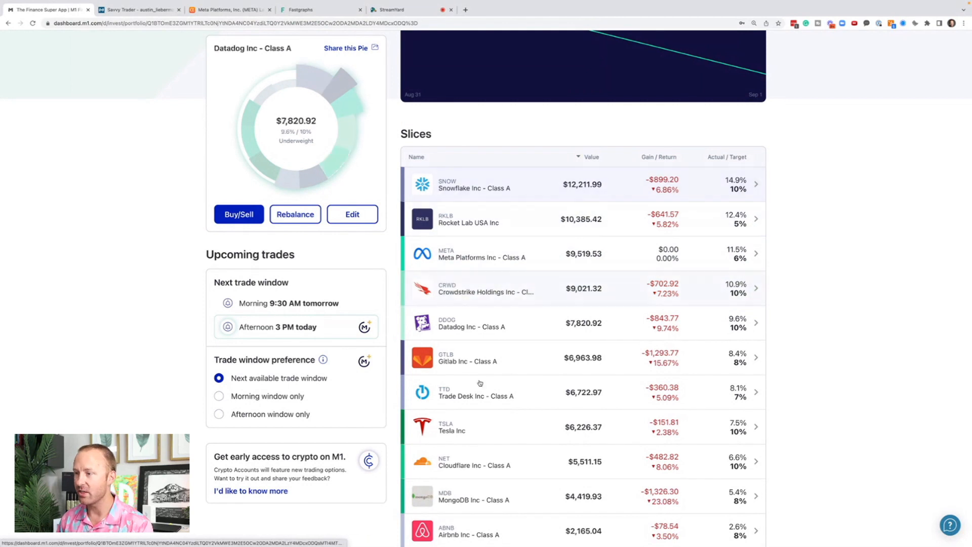
{"action": "left_click", "coordinate": [504, 255]}
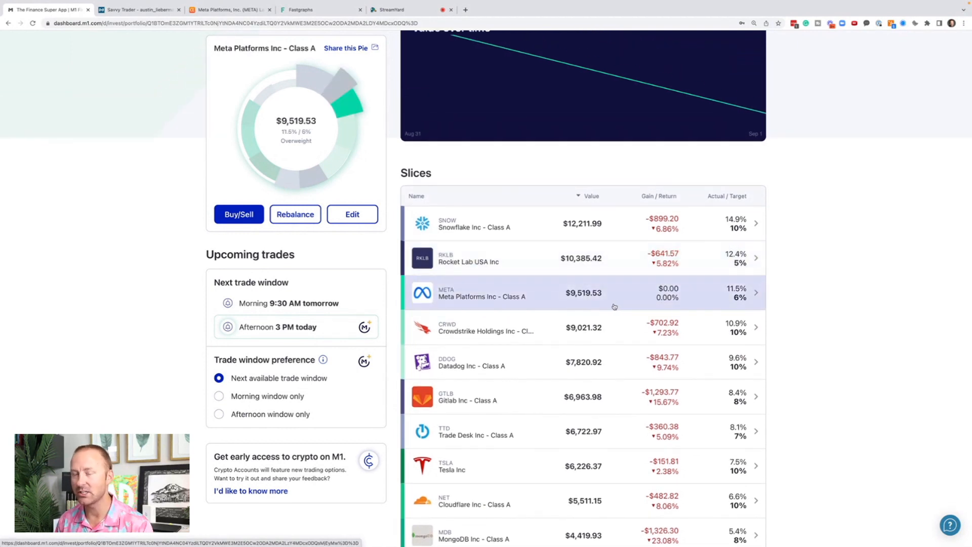
{"action": "left_click", "coordinate": [229, 10]}
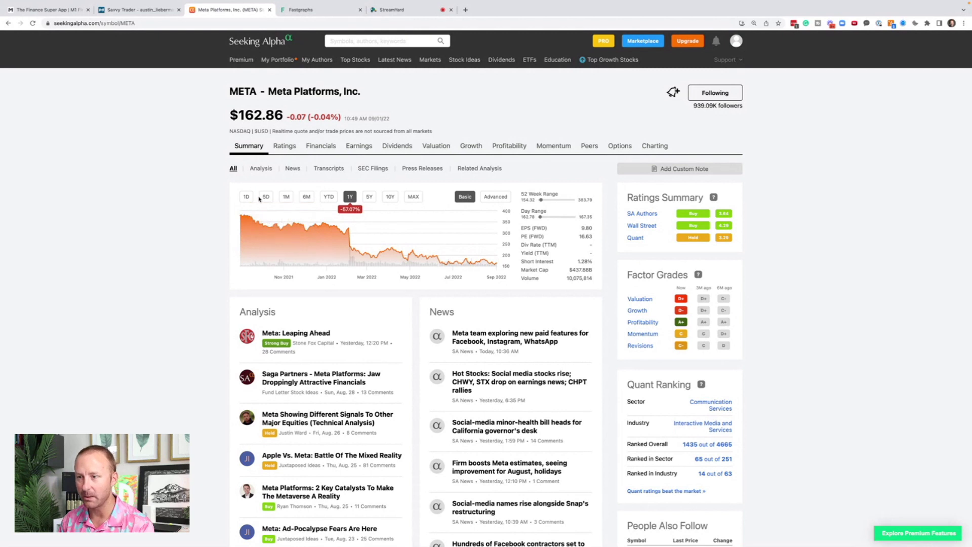
Compare META's 1M, 5D and 1D price ranges and show its full news list
{"action": "left_click", "coordinate": [285, 196]}
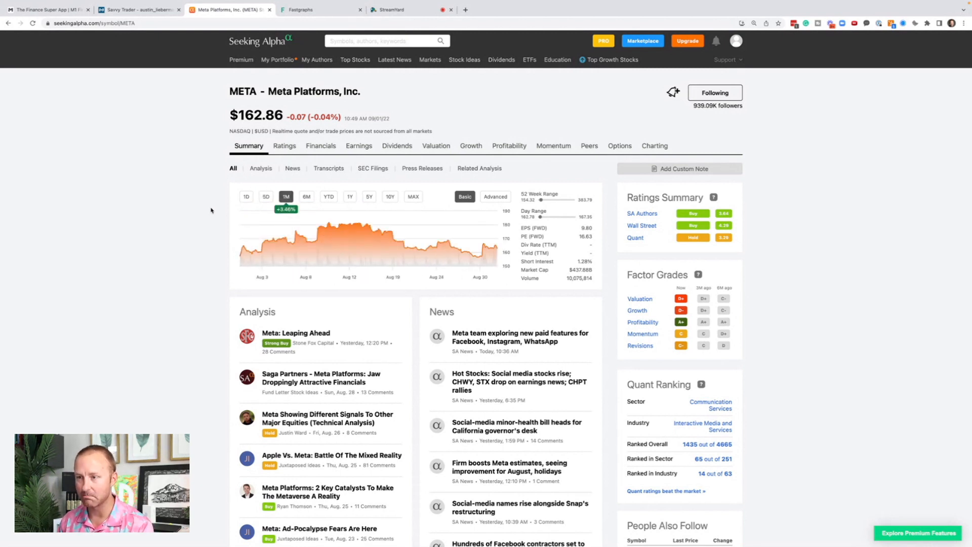
{"action": "left_click", "coordinate": [265, 196]}
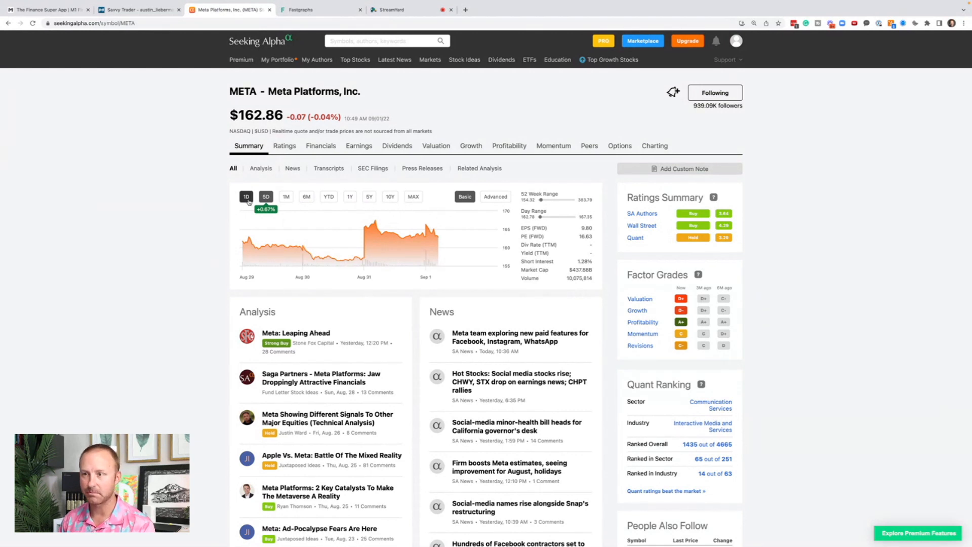
{"action": "left_click", "coordinate": [246, 197]}
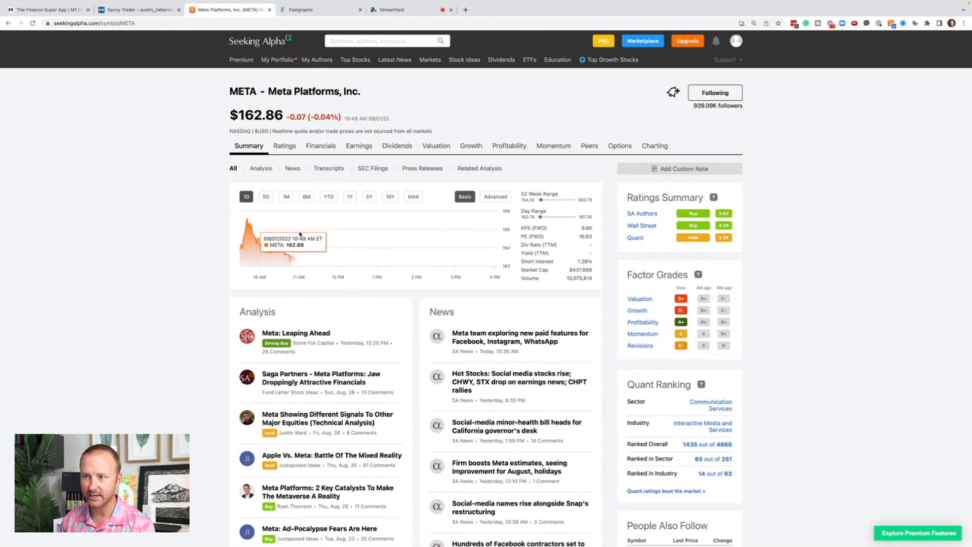
{"action": "left_click", "coordinate": [291, 168]}
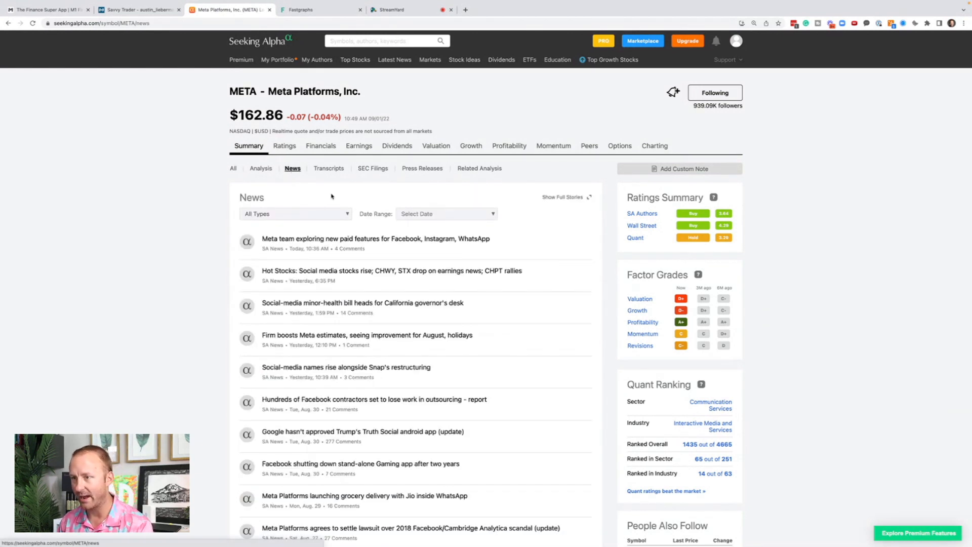
Scan the latest META news headlines and open the Snap-related story
{"action": "scroll", "scroll_direction": "down", "scroll_amount": 3}
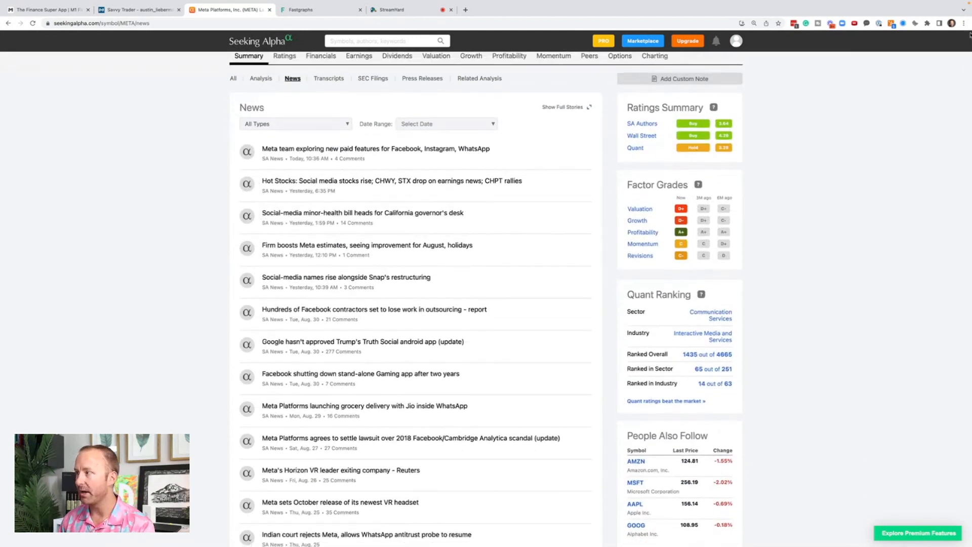
{"action": "left_click", "coordinate": [964, 23]}
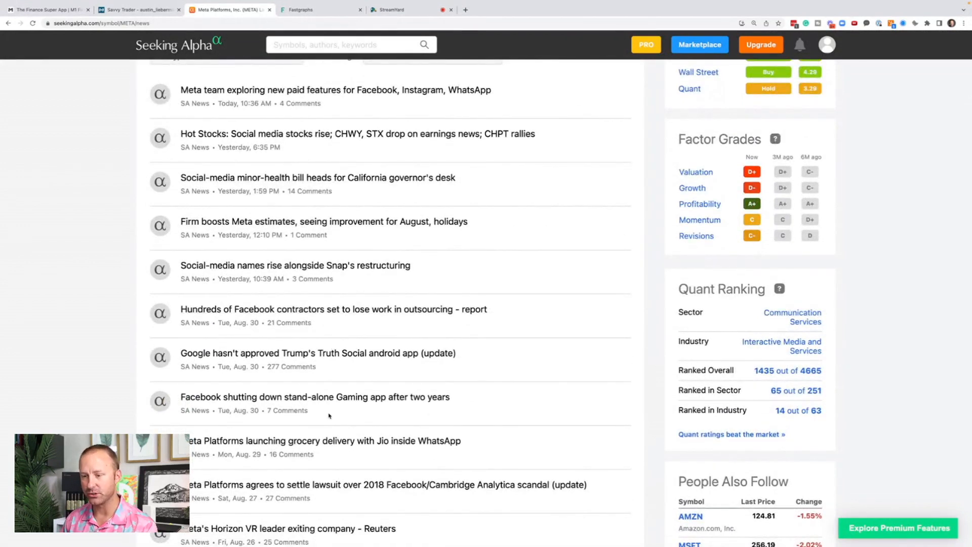
{"action": "scroll", "scroll_direction": "down", "scroll_amount": 3}
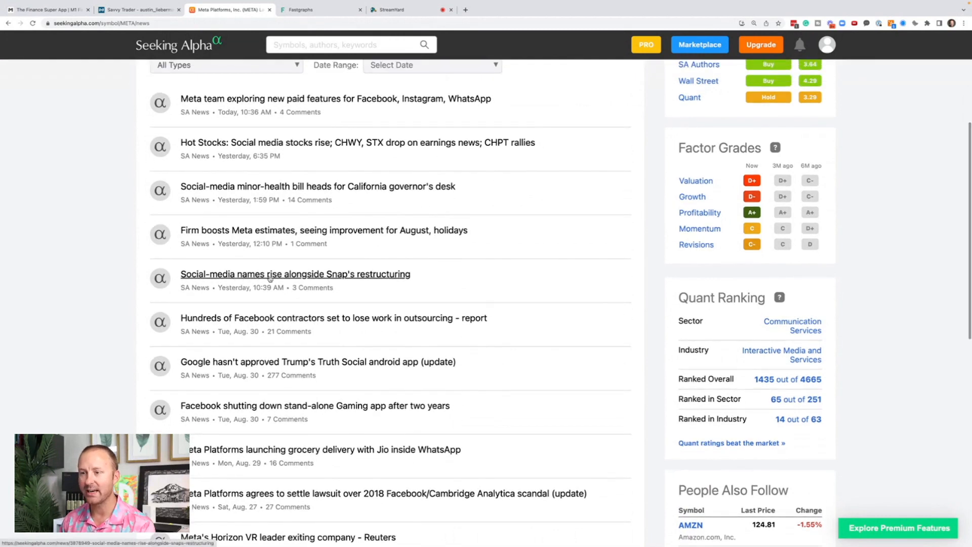
{"action": "mouse_move", "coordinate": [359, 309]}
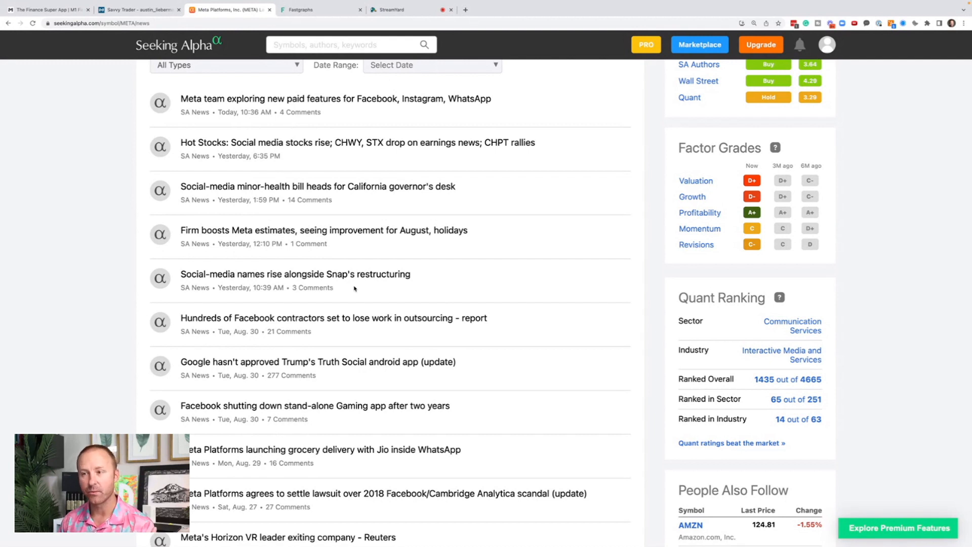
{"action": "mouse_move", "coordinate": [330, 286]}
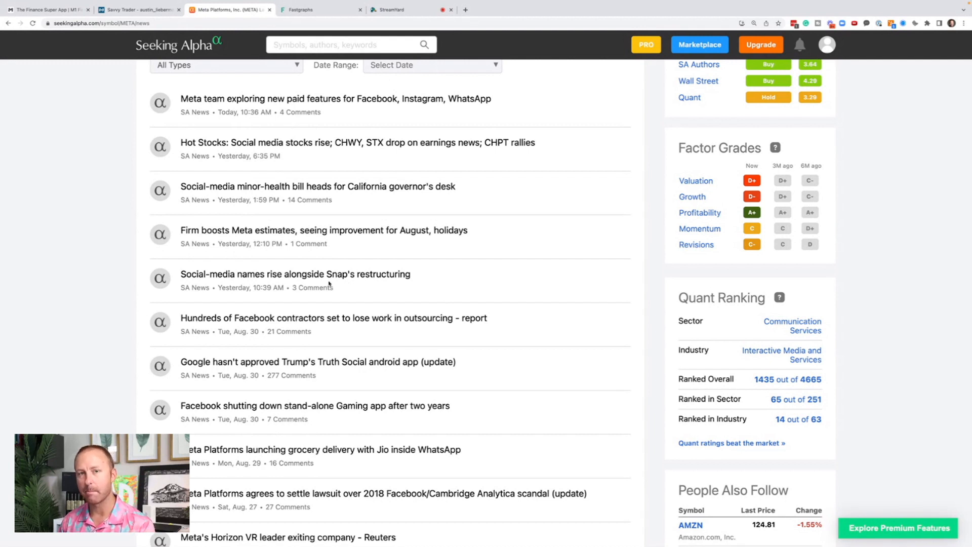
{"action": "mouse_move", "coordinate": [358, 285]}
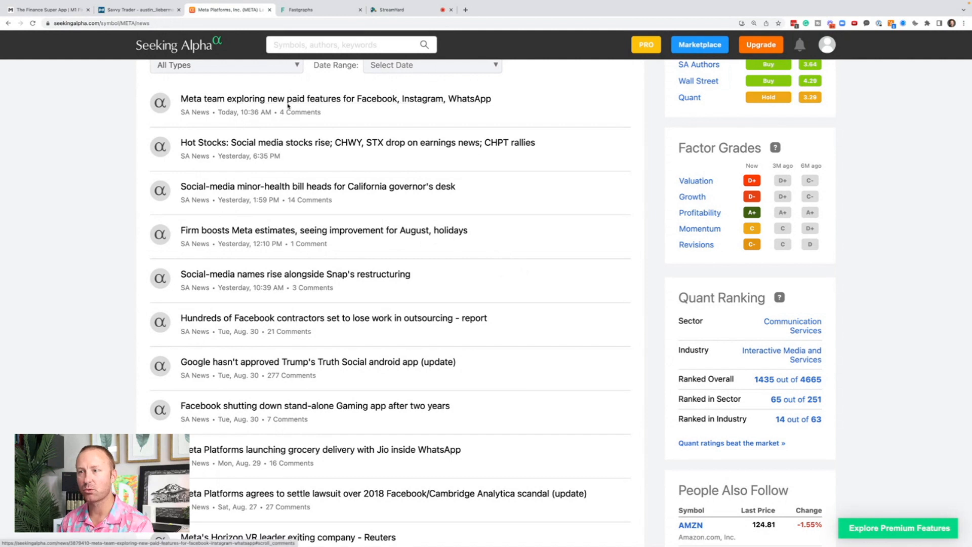
{"action": "mouse_move", "coordinate": [467, 115]}
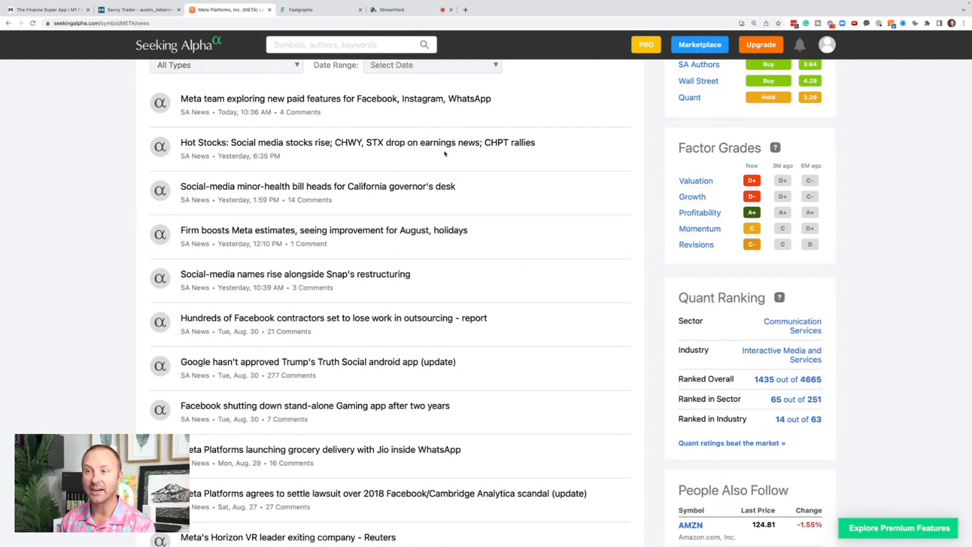
{"action": "mouse_move", "coordinate": [407, 227]}
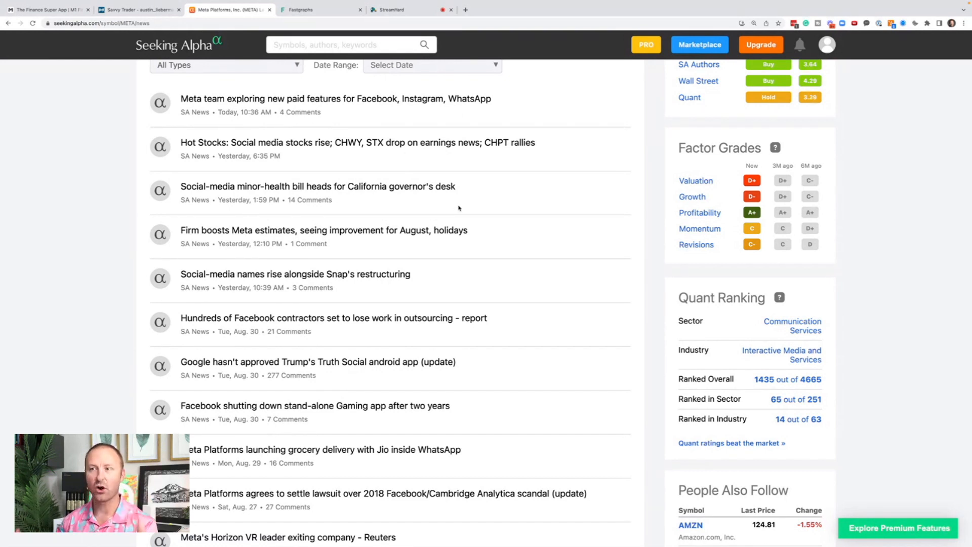
{"action": "mouse_move", "coordinate": [317, 186]}
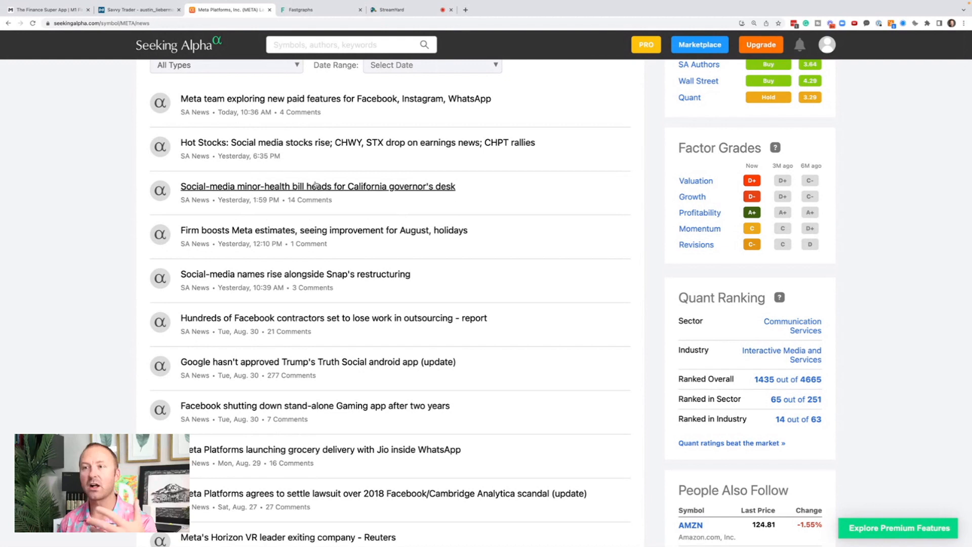
{"action": "mouse_move", "coordinate": [249, 199]}
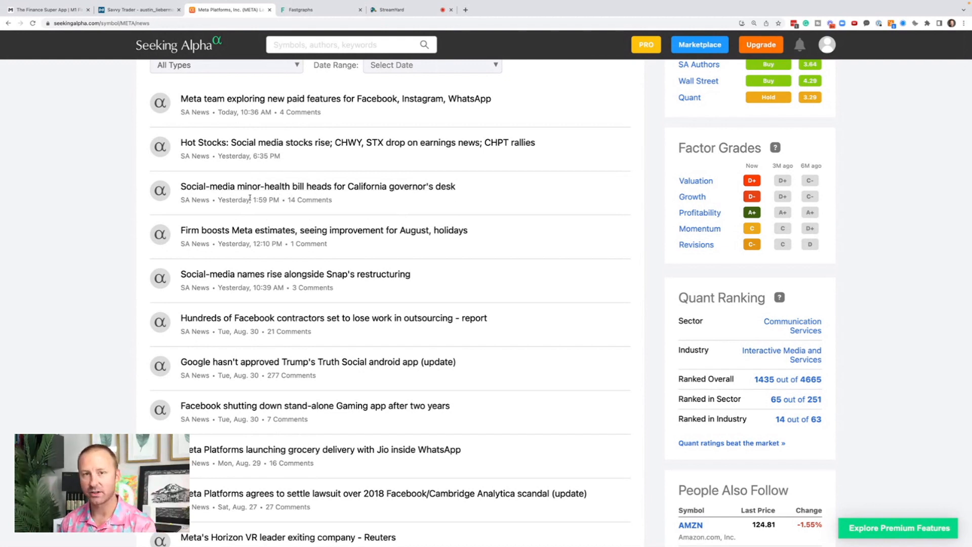
{"action": "mouse_move", "coordinate": [247, 177]}
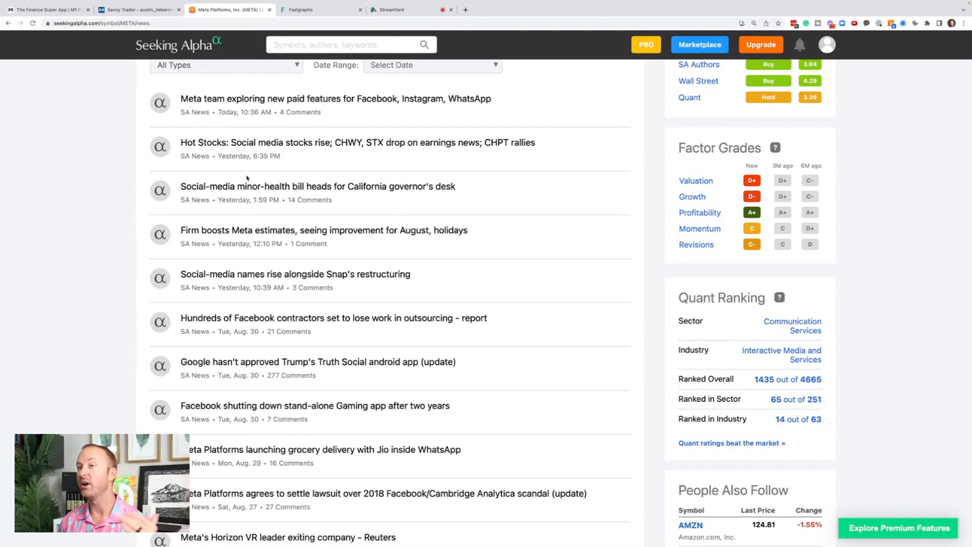
{"action": "mouse_move", "coordinate": [352, 260]}
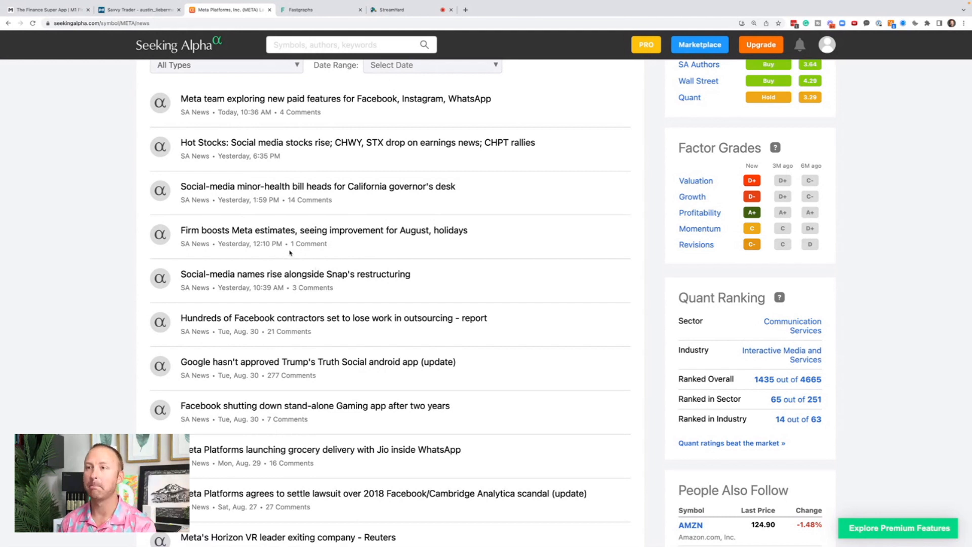
{"action": "left_click", "coordinate": [296, 274]}
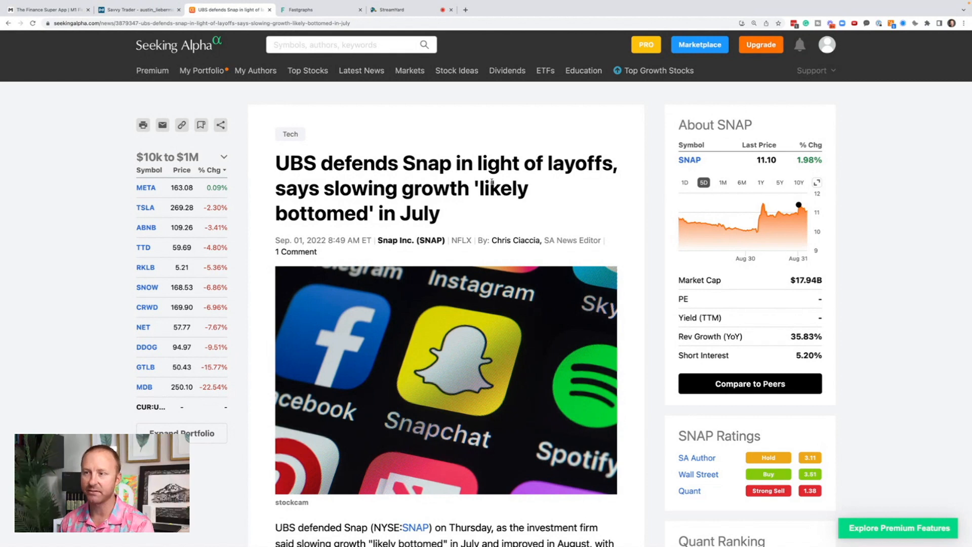
Highlight the slowing-growth headline phrase and read down the UBS Snap article
{"action": "left_click_drag", "start_coordinate": [341, 189], "coordinate": [527, 189]}
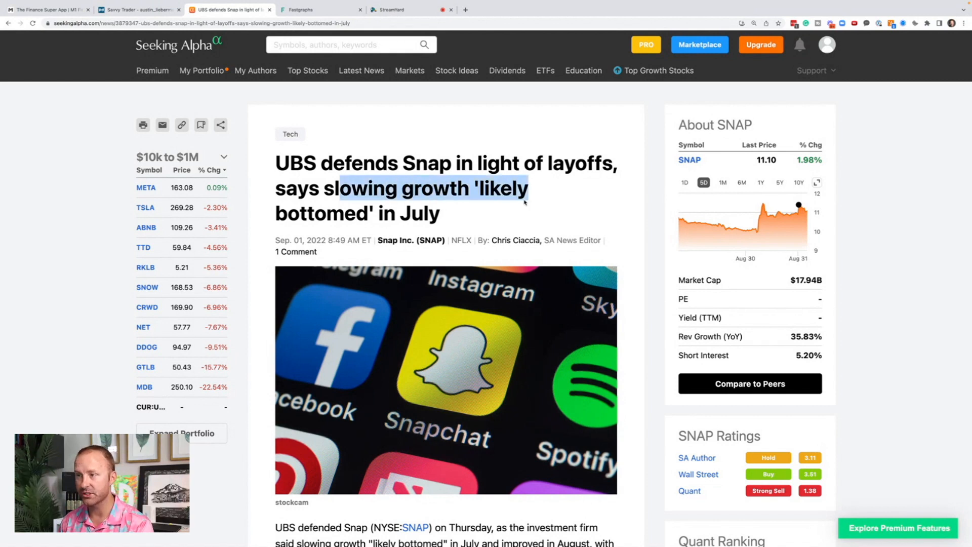
{"action": "scroll", "scroll_direction": "down", "scroll_amount": 3}
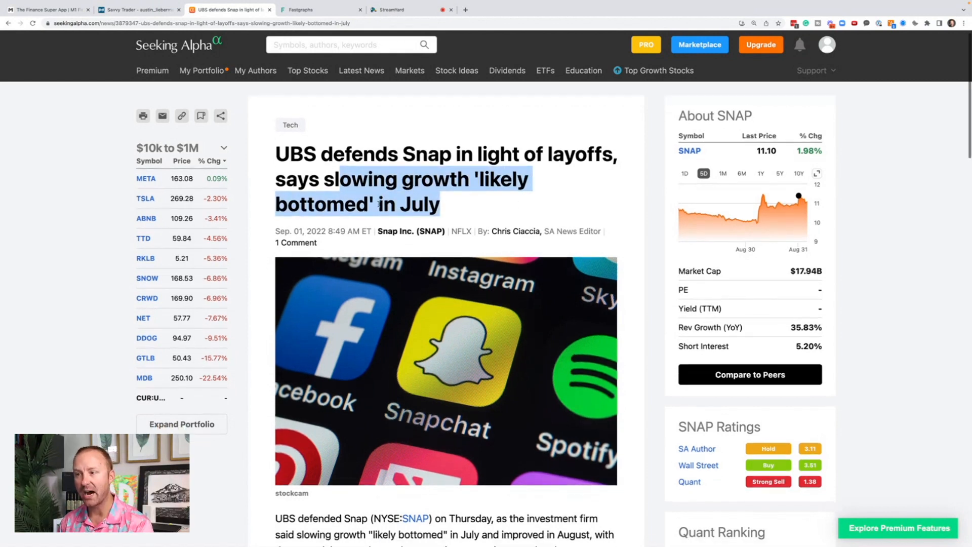
{"action": "scroll", "scroll_direction": "down", "scroll_amount": 3}
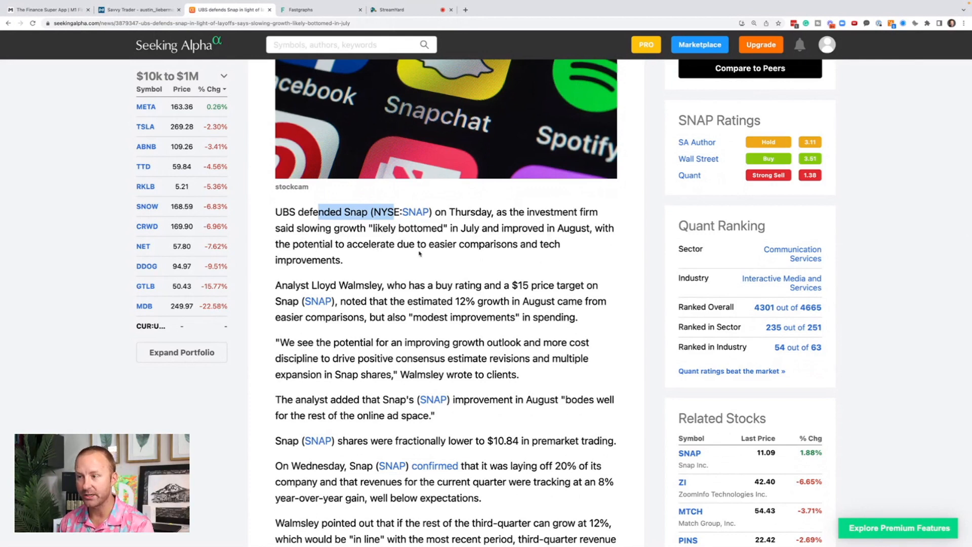
{"action": "scroll", "scroll_direction": "down", "scroll_amount": 3}
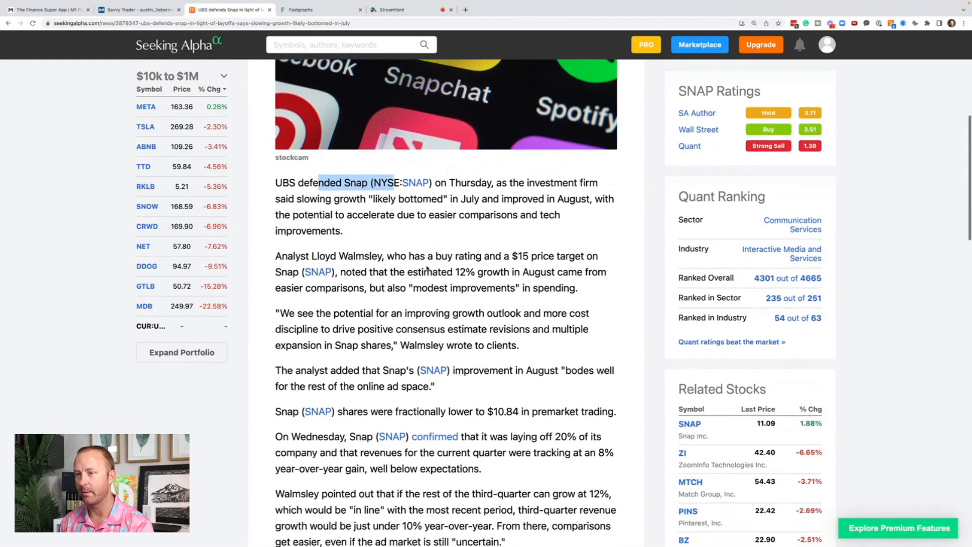
Highlight the 12% August growth remark through the modest spending improvements line
{"action": "left_click_drag", "start_coordinate": [451, 272], "coordinate": [586, 272]}
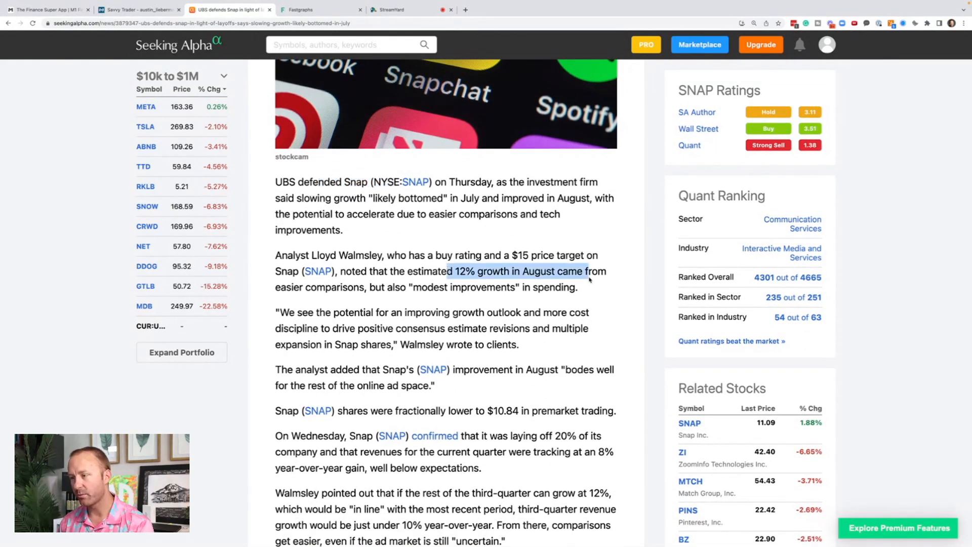
{"action": "left_click_drag", "start_coordinate": [584, 271], "coordinate": [347, 287]}
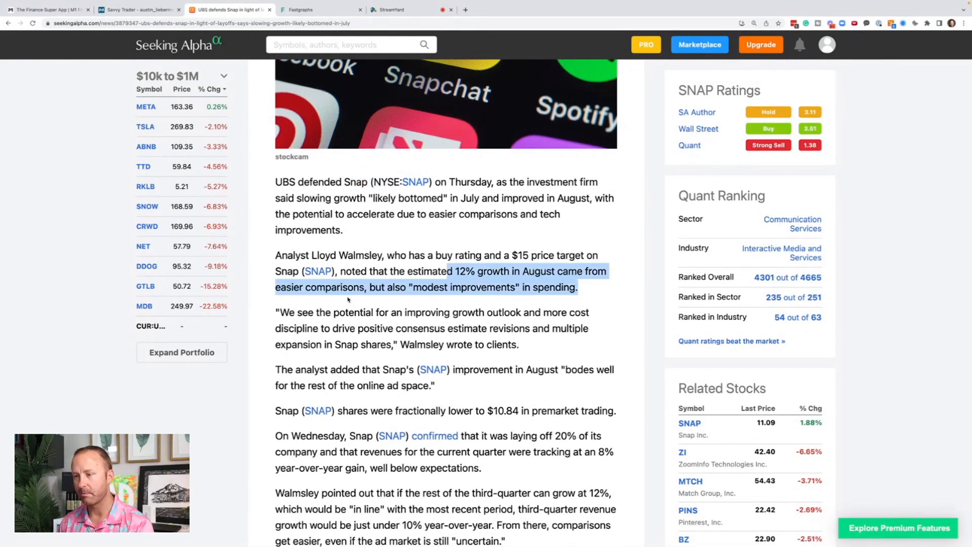
{"action": "scroll", "scroll_direction": "down", "scroll_amount": 3}
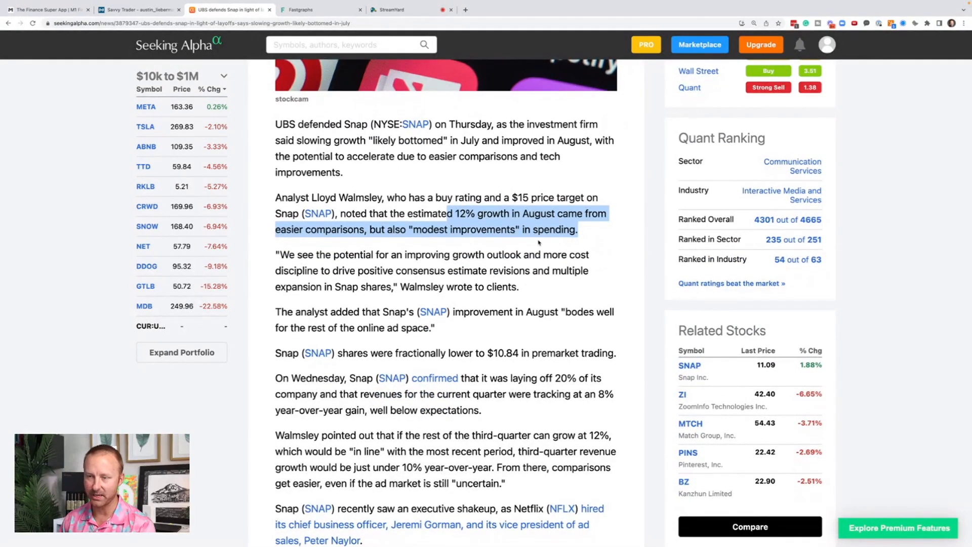
{"action": "mouse_move", "coordinate": [467, 270]}
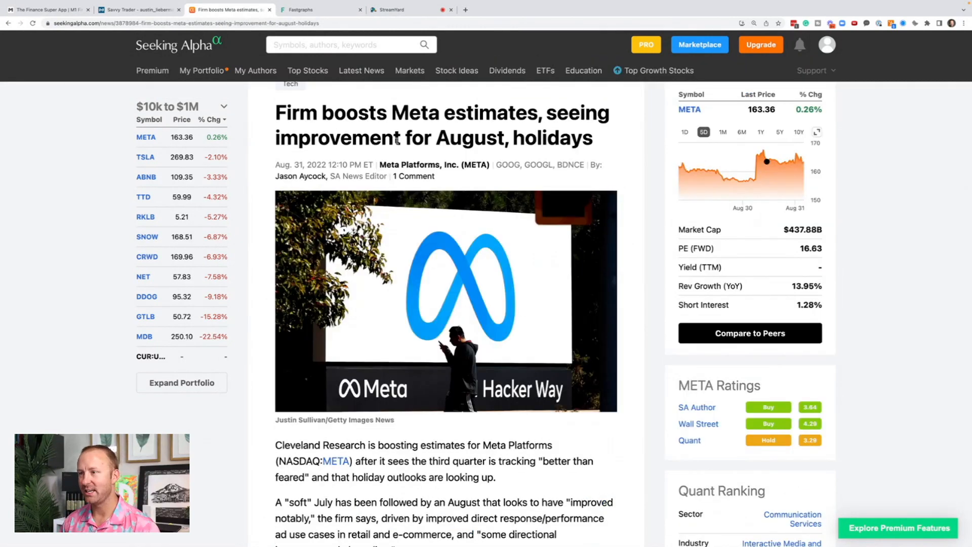
Read the Meta-estimates article and highlight the passage on August improving notably
{"action": "scroll", "scroll_direction": "down", "scroll_amount": 3}
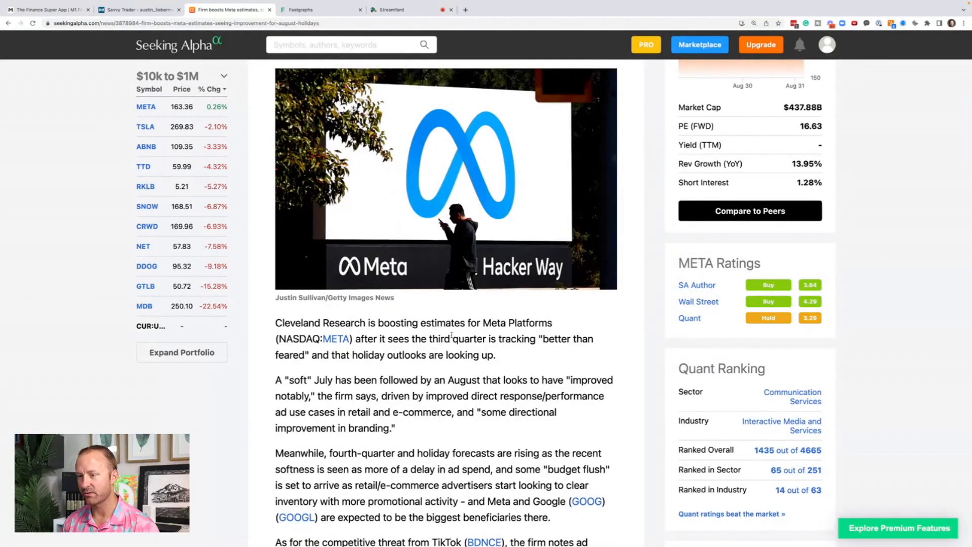
{"action": "scroll", "scroll_direction": "down", "scroll_amount": 3}
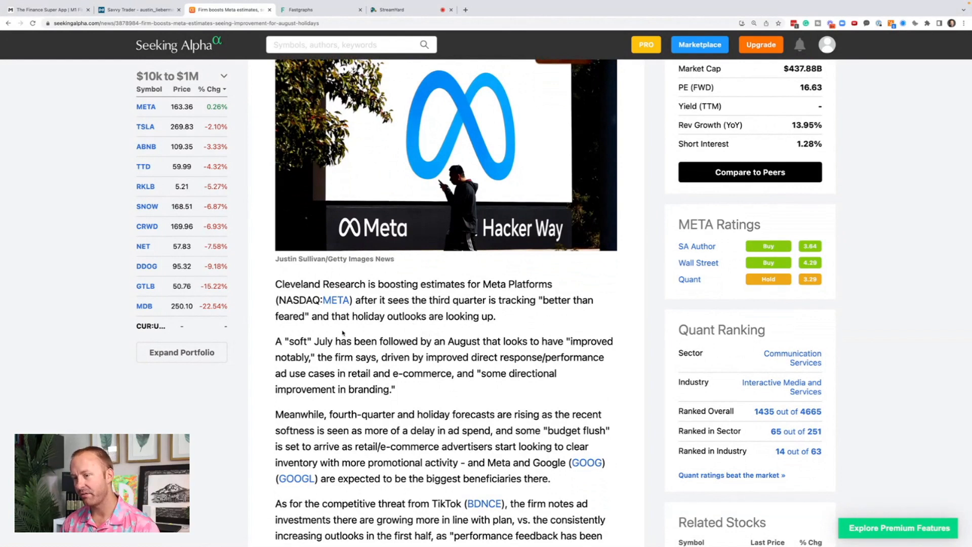
{"action": "scroll", "scroll_direction": "down", "scroll_amount": 3}
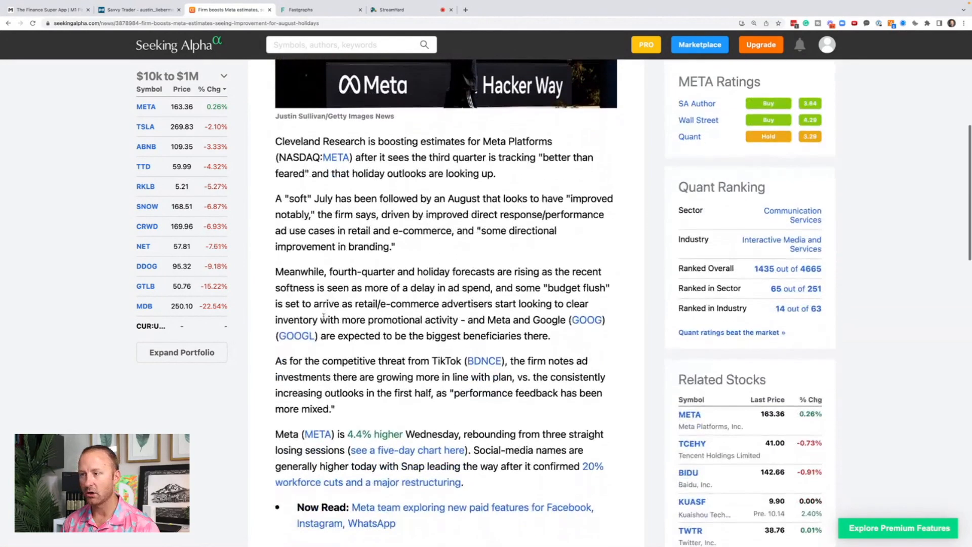
{"action": "scroll", "scroll_direction": "down", "scroll_amount": 3}
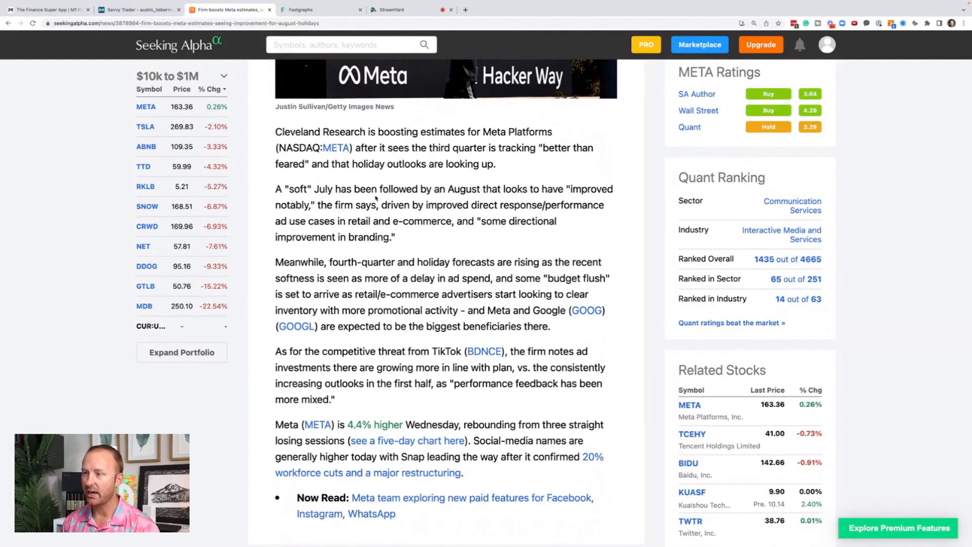
{"action": "left_click_drag", "start_coordinate": [376, 189], "coordinate": [395, 237]}
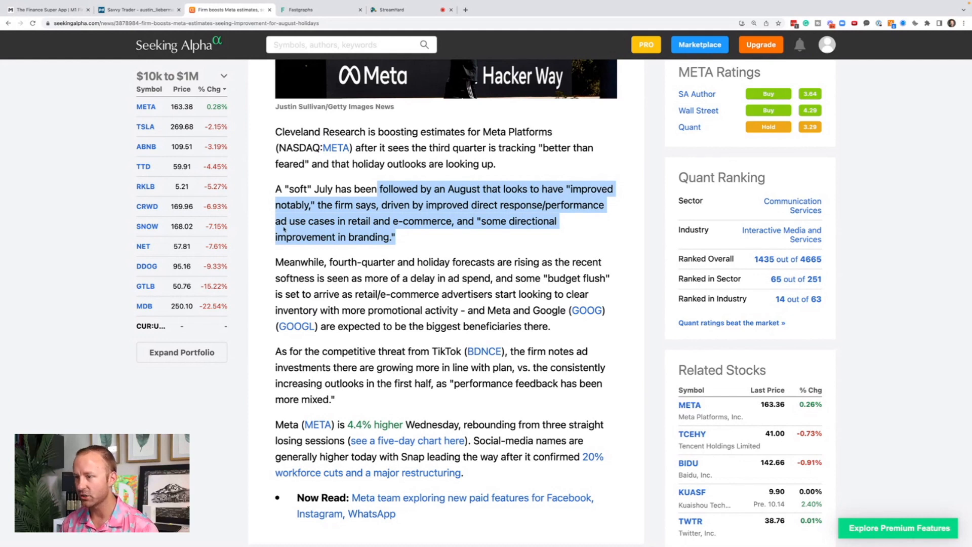
Highlight the rising holiday forecasts sentence and open the Meta paid-features story
{"action": "scroll", "scroll_direction": "down", "scroll_amount": 3}
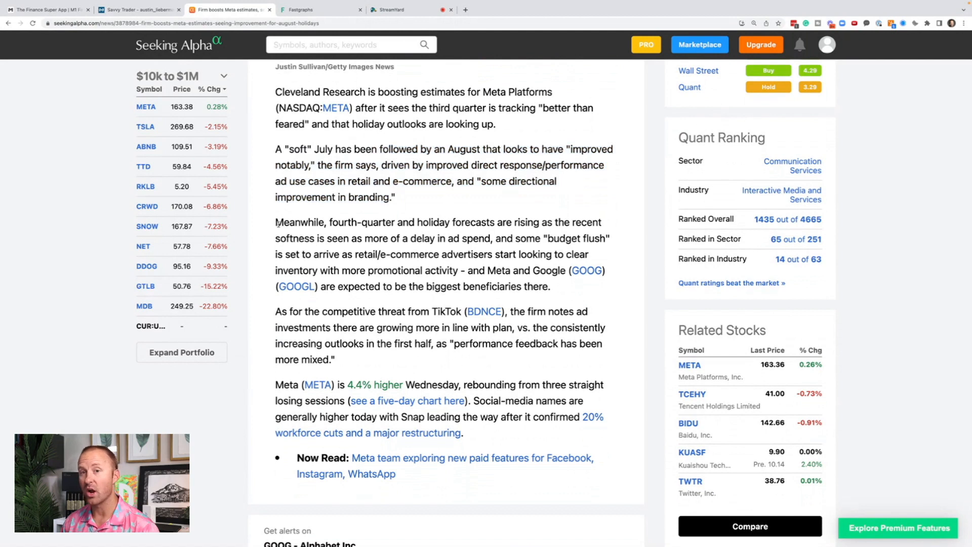
{"action": "left_click_drag", "start_coordinate": [275, 222], "coordinate": [473, 238]}
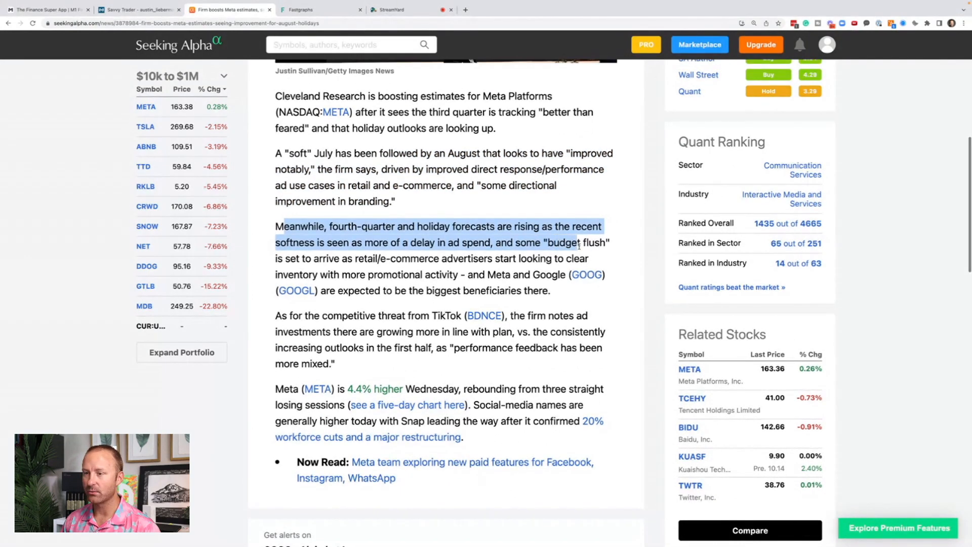
{"action": "left_click_drag", "start_coordinate": [580, 242], "coordinate": [596, 259]}
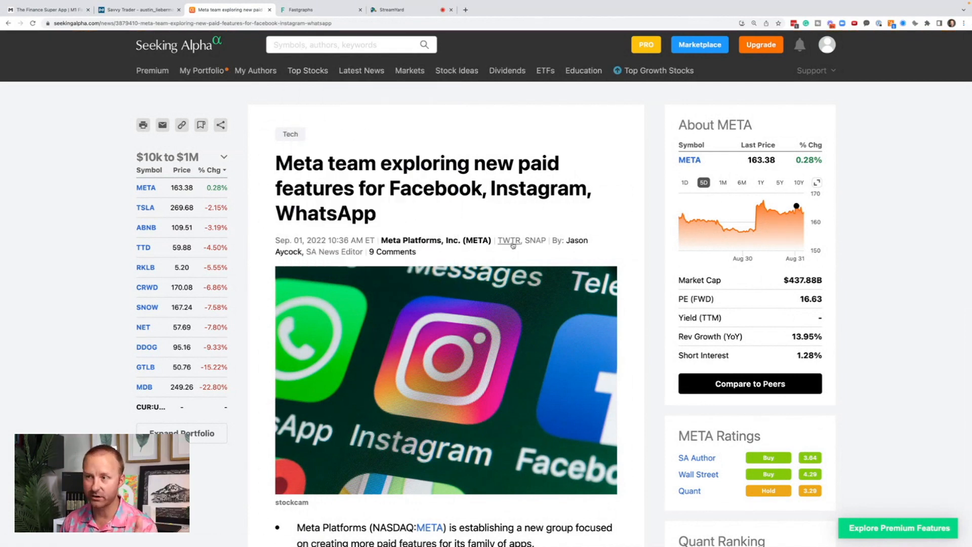
Read into the paid-features article and highlight the new paid-features group sentence
{"action": "scroll", "scroll_direction": "down", "scroll_amount": 3}
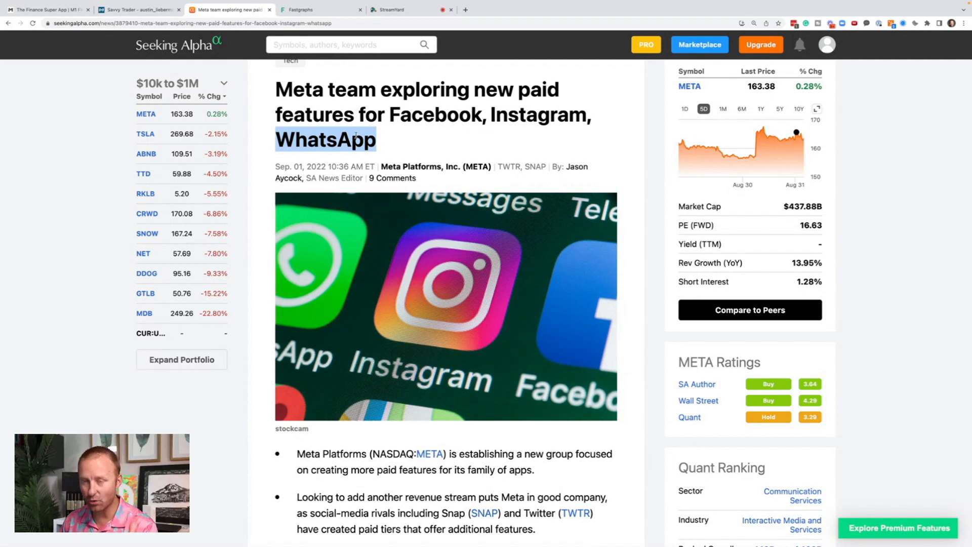
{"action": "scroll", "scroll_direction": "down", "scroll_amount": 3}
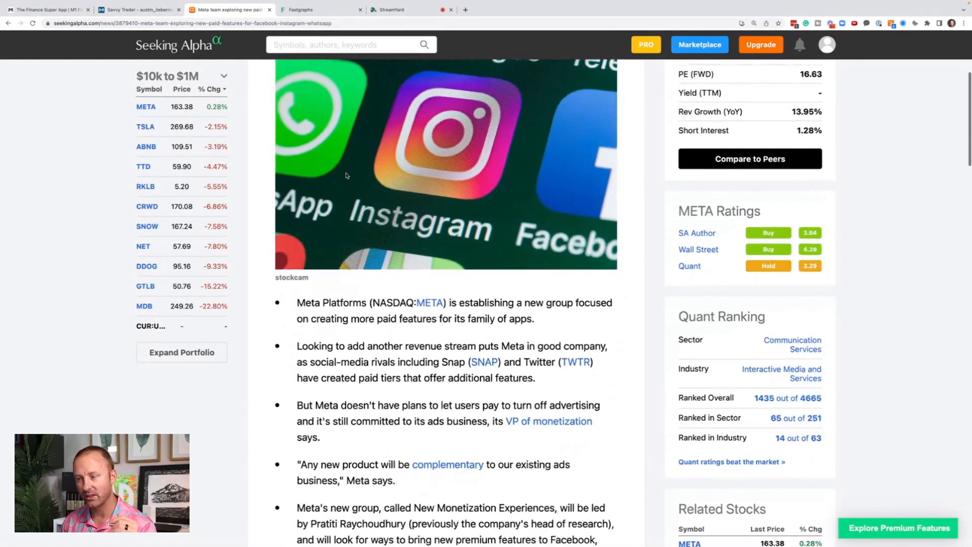
{"action": "scroll", "scroll_direction": "down", "scroll_amount": 3}
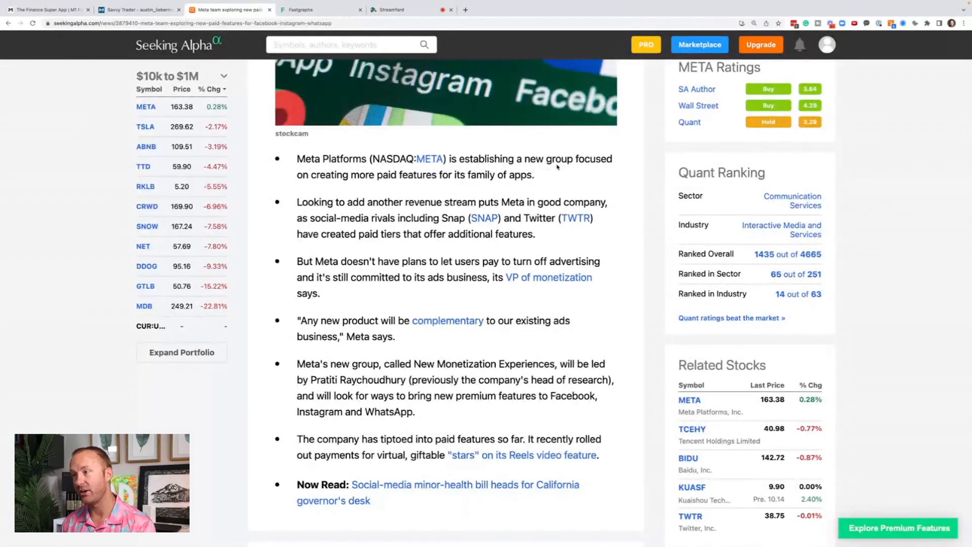
{"action": "left_click_drag", "start_coordinate": [371, 174], "coordinate": [494, 174]}
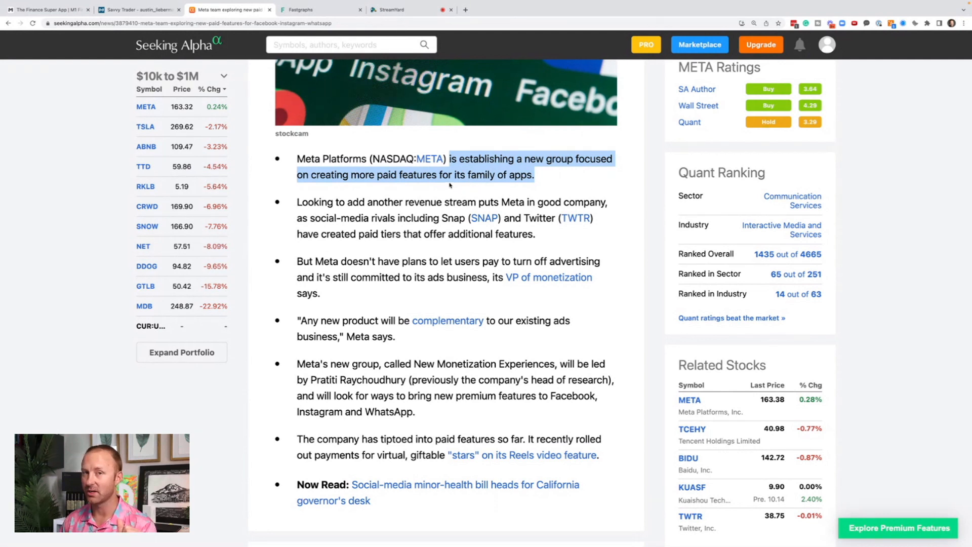
{"action": "mouse_move", "coordinate": [457, 209]}
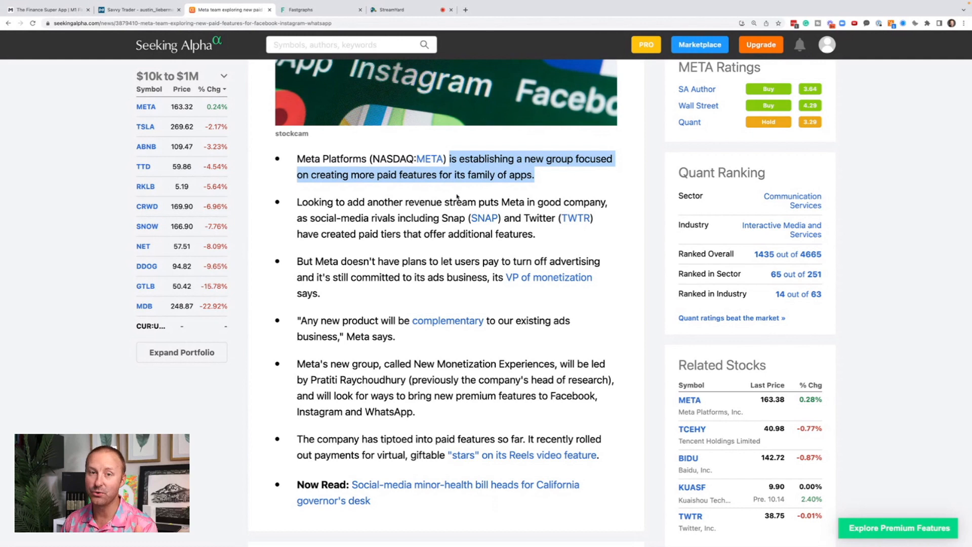
Highlight that Meta won't charge to remove ads and read to the Reels stars line
{"action": "scroll", "scroll_direction": "down", "scroll_amount": 3}
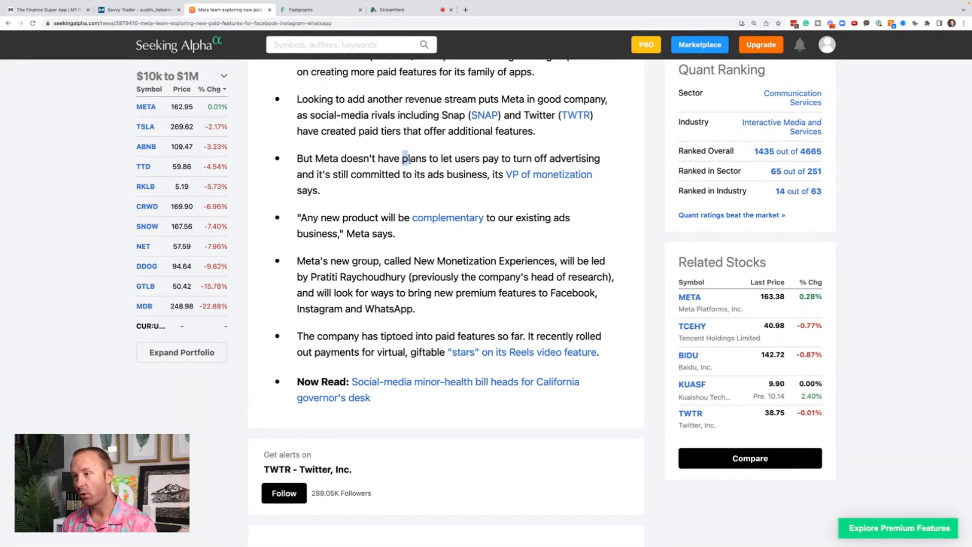
{"action": "left_click_drag", "start_coordinate": [403, 158], "coordinate": [592, 174]}
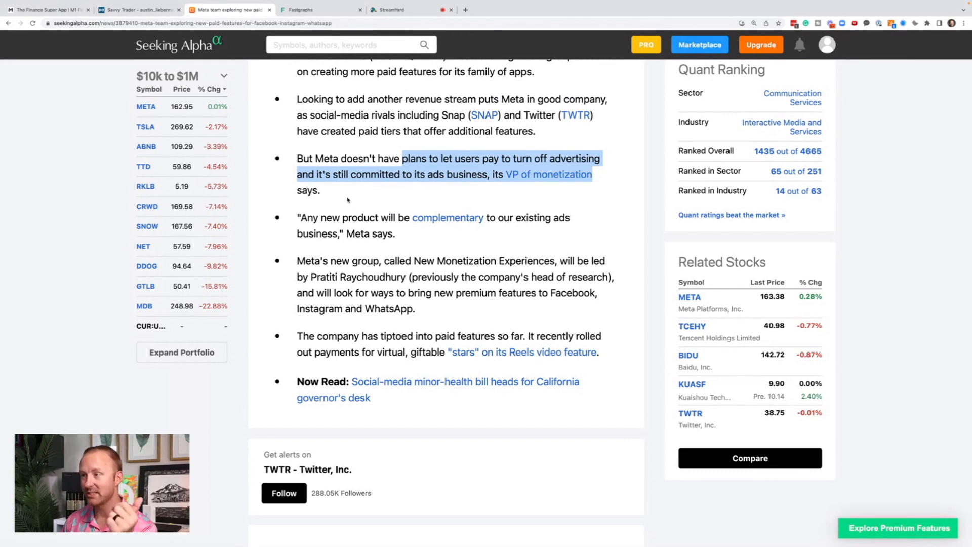
{"action": "scroll", "scroll_direction": "down", "scroll_amount": 3}
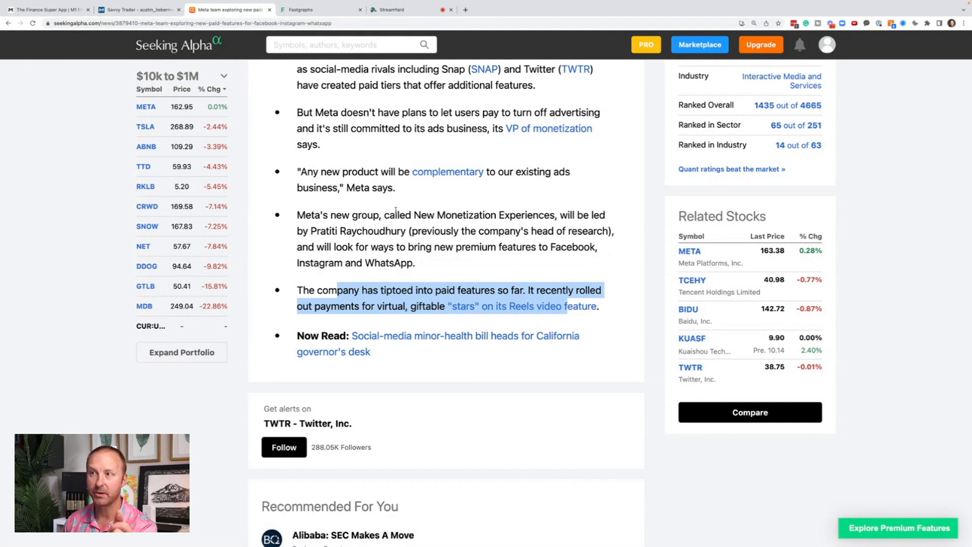
Bring up META:US in FAST Graphs over the maximum historical period
{"action": "left_click", "coordinate": [327, 9]}
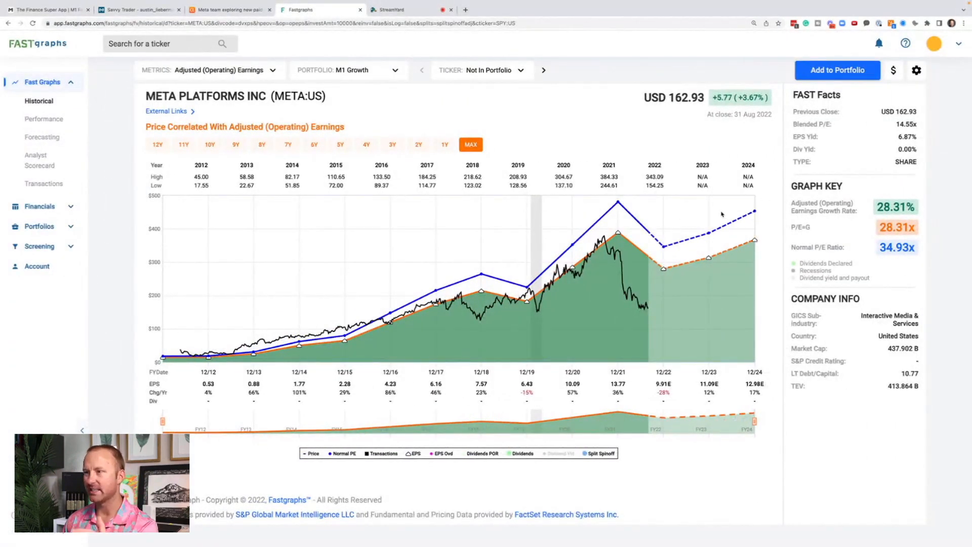
{"action": "left_click", "coordinate": [958, 24]}
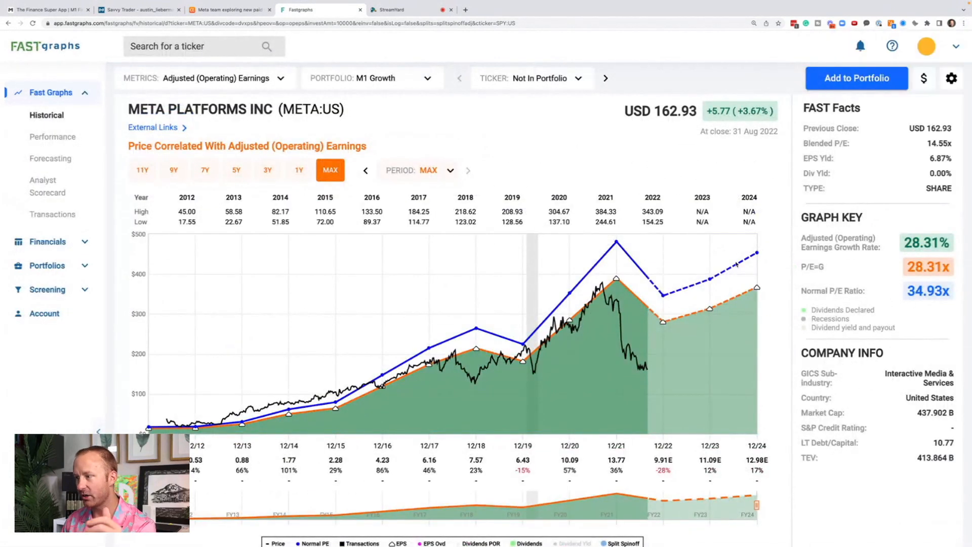
{"action": "mouse_move", "coordinate": [646, 367]}
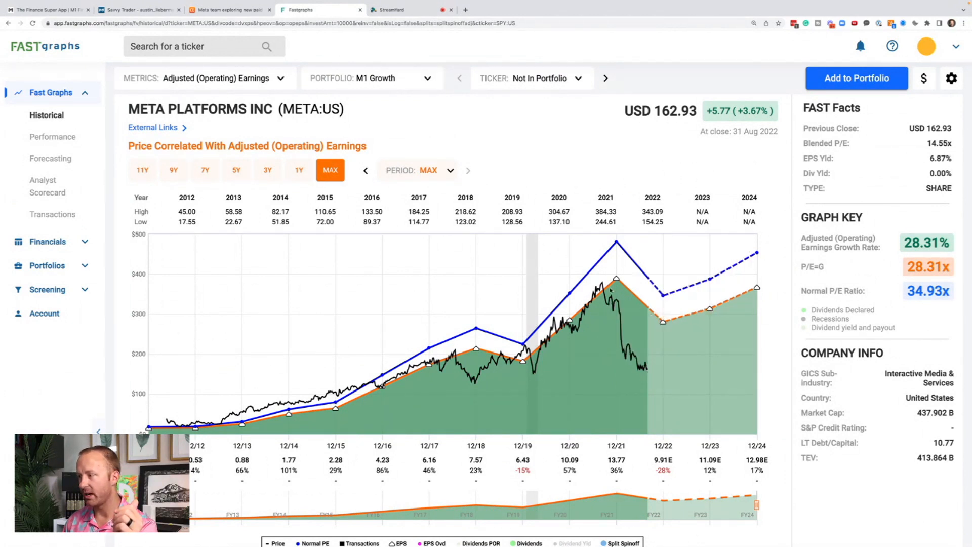
{"action": "mouse_move", "coordinate": [683, 318]}
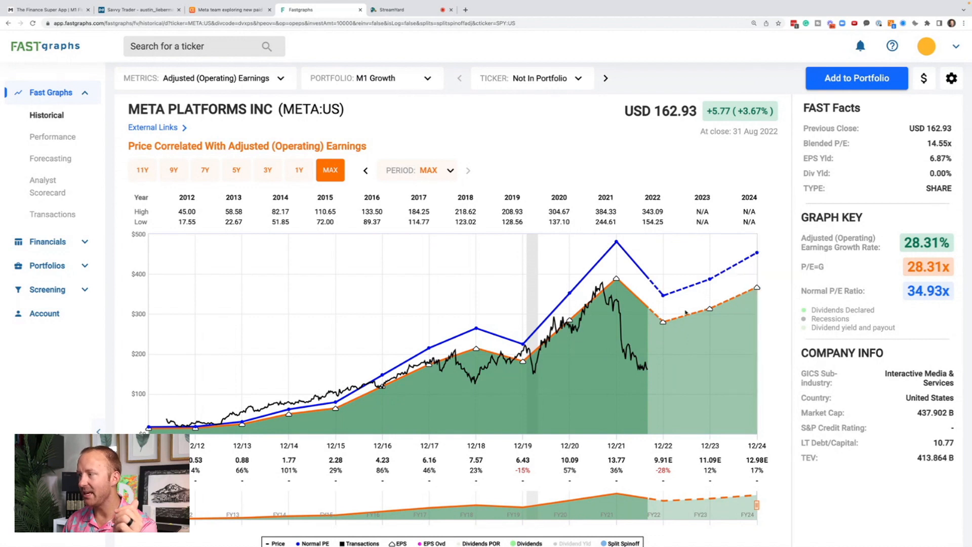
{"action": "mouse_move", "coordinate": [891, 276]}
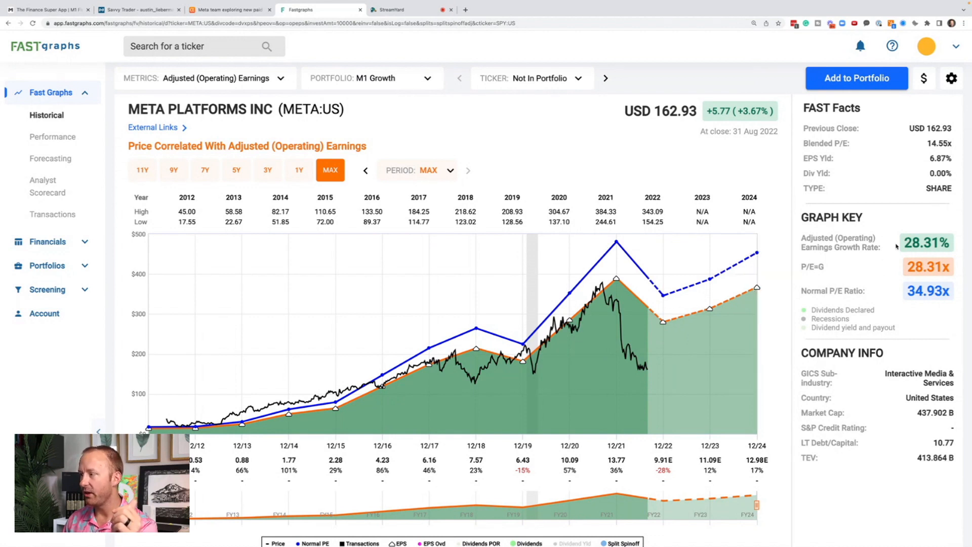
{"action": "mouse_move", "coordinate": [197, 211]}
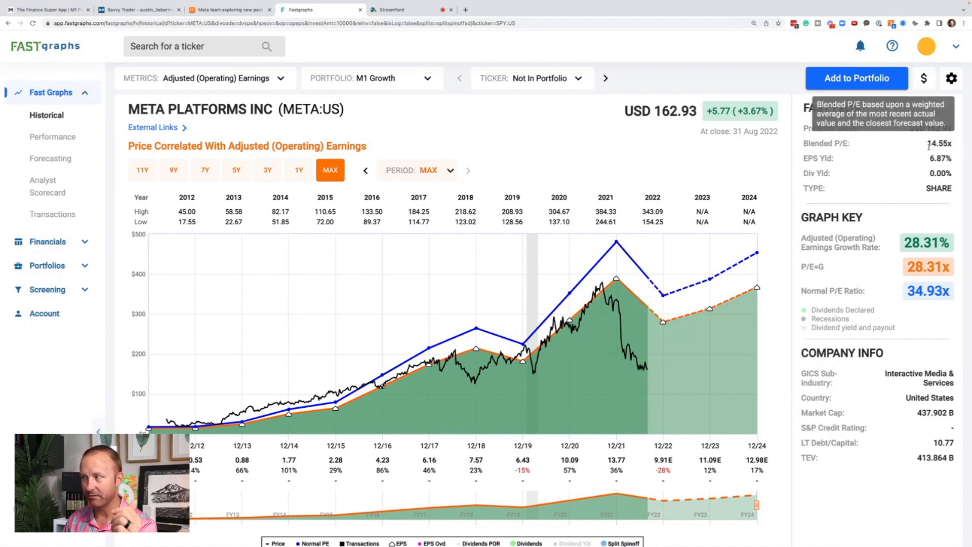
{"action": "mouse_move", "coordinate": [358, 429]}
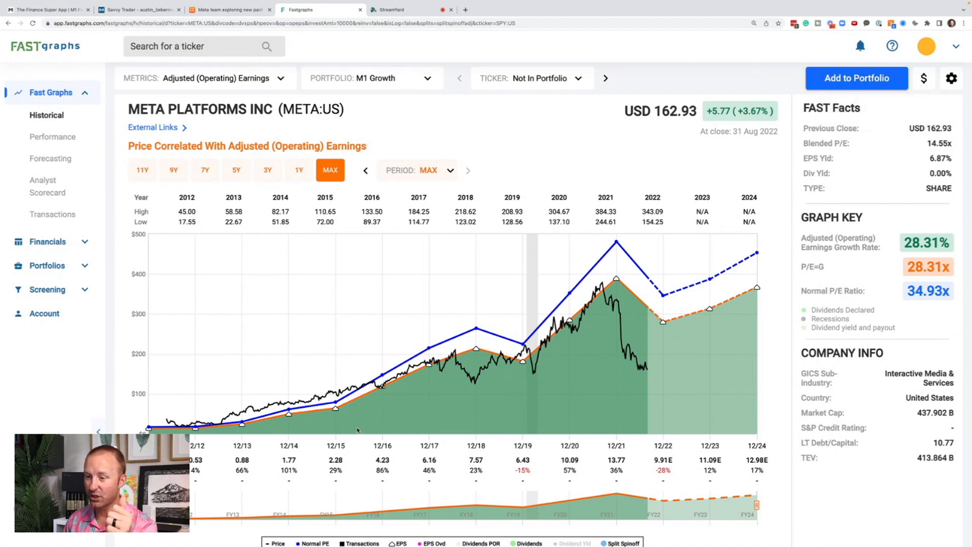
{"action": "mouse_move", "coordinate": [199, 436]}
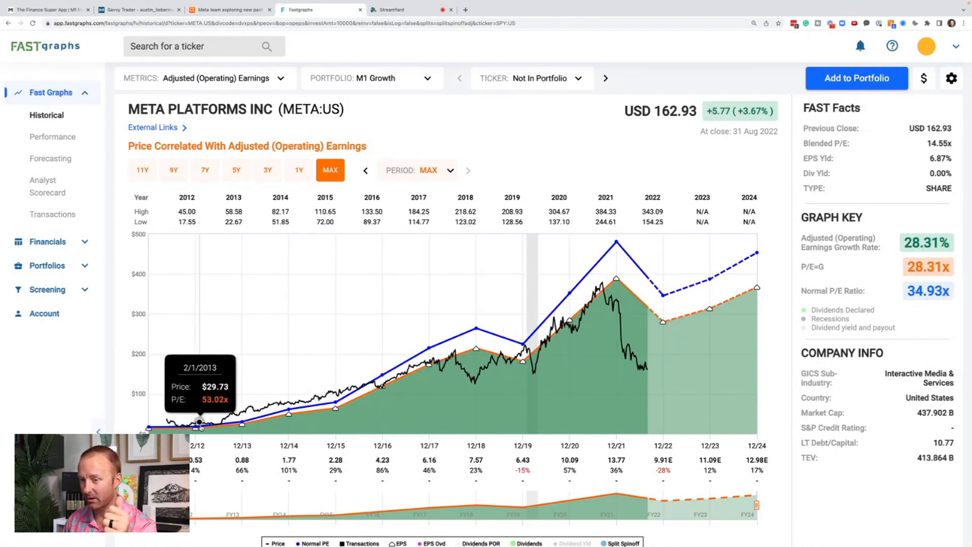
{"action": "mouse_move", "coordinate": [642, 368]}
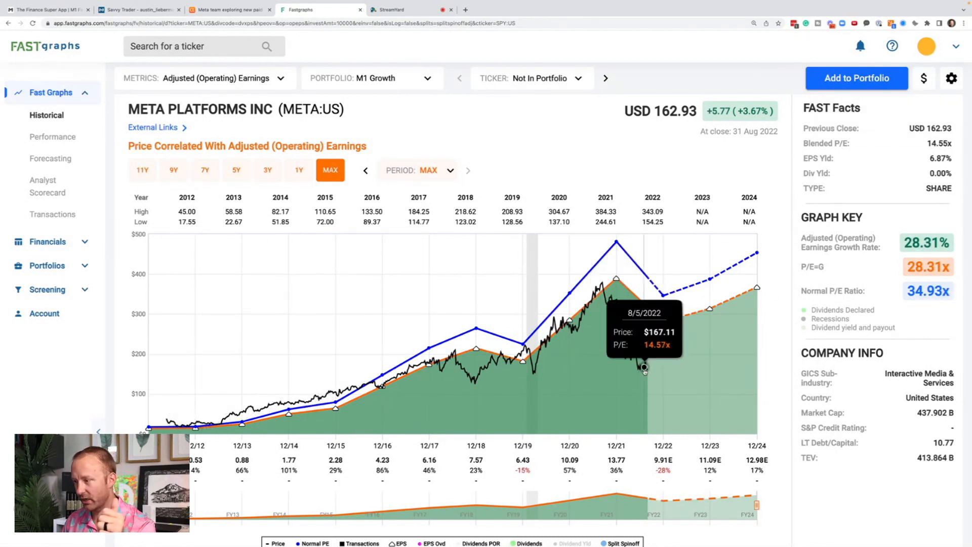
{"action": "mouse_move", "coordinate": [341, 352]}
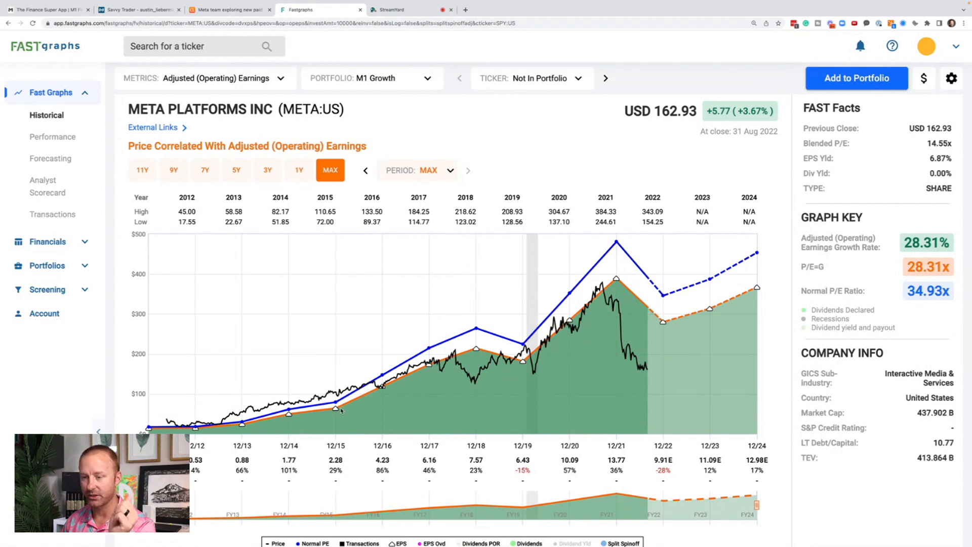
{"action": "mouse_move", "coordinate": [335, 408]}
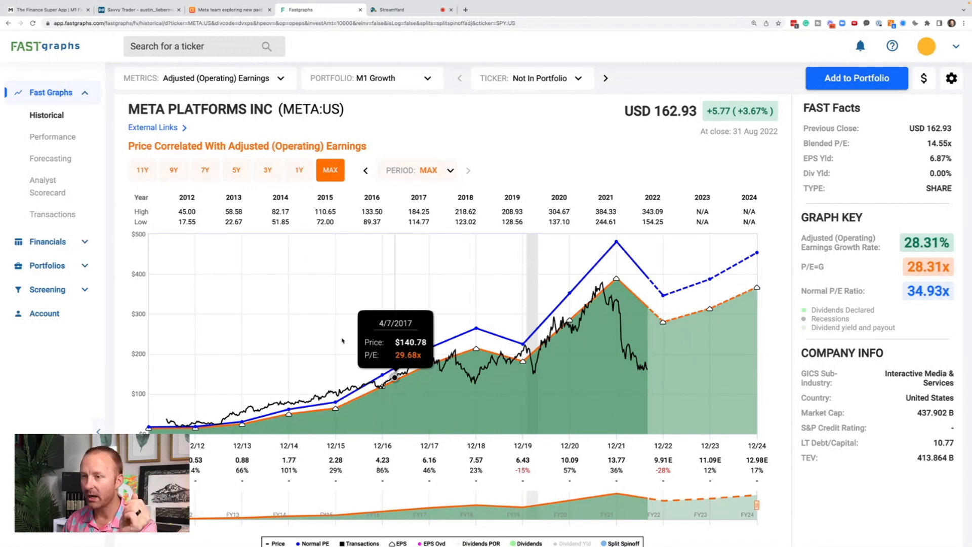
{"action": "mouse_move", "coordinate": [249, 272]}
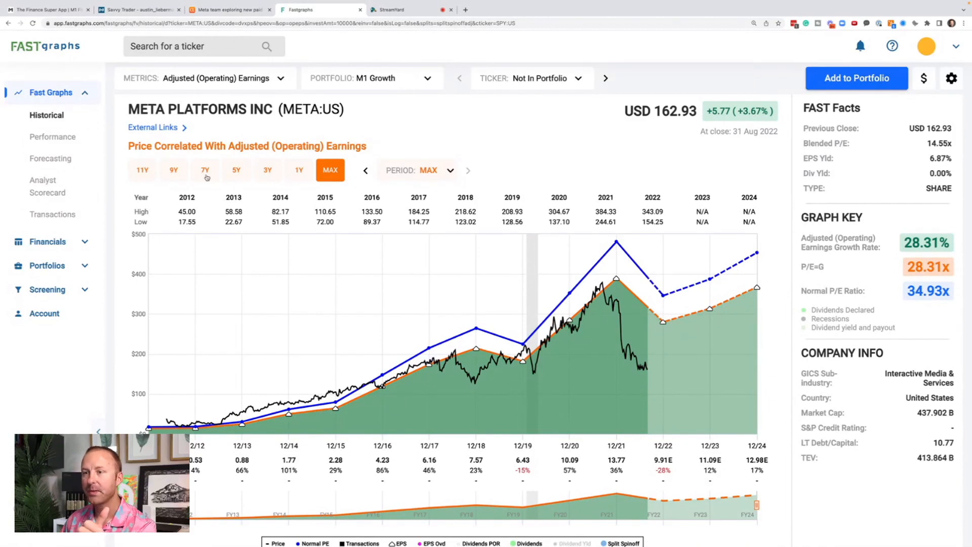
Narrow META's FAST Graphs chart to the last seven years
{"action": "left_click", "coordinate": [205, 171]}
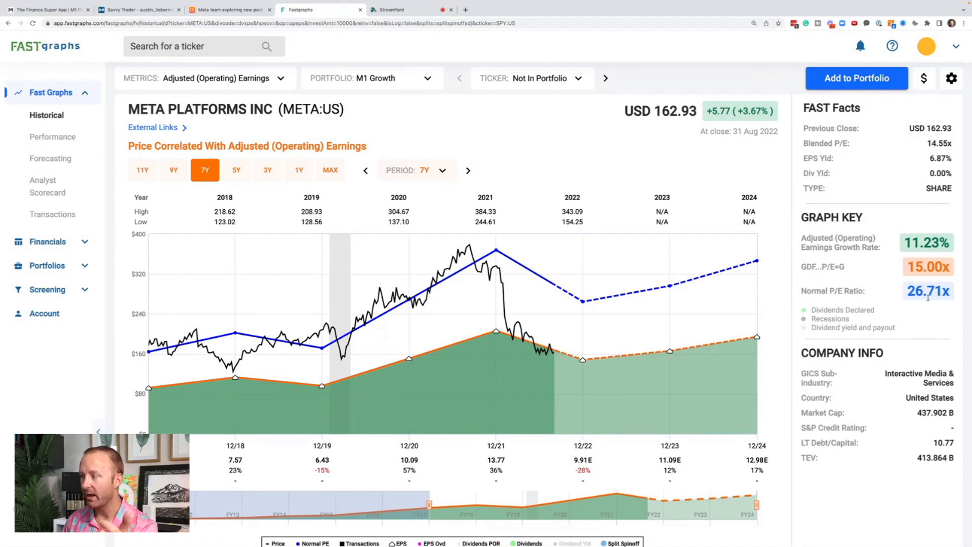
{"action": "mouse_move", "coordinate": [915, 318]}
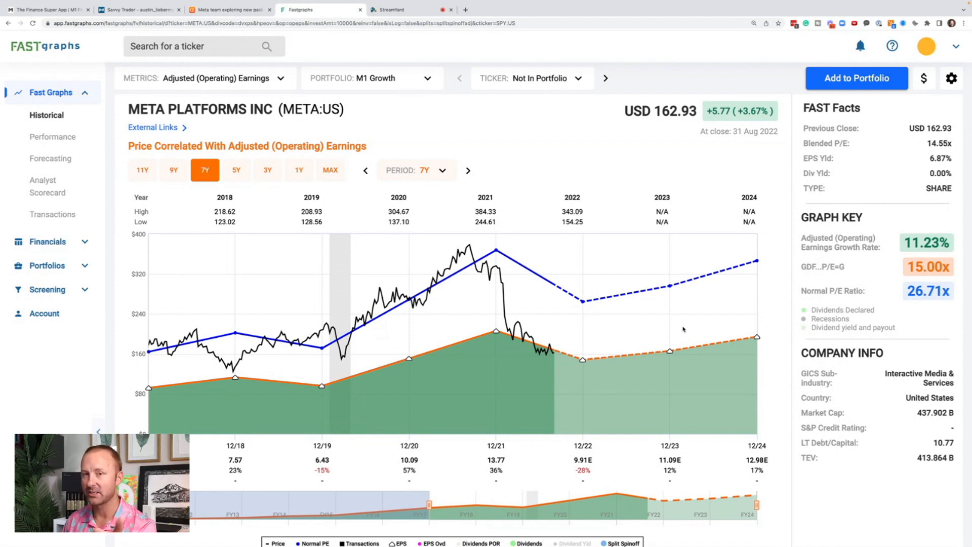
{"action": "mouse_move", "coordinate": [554, 359]}
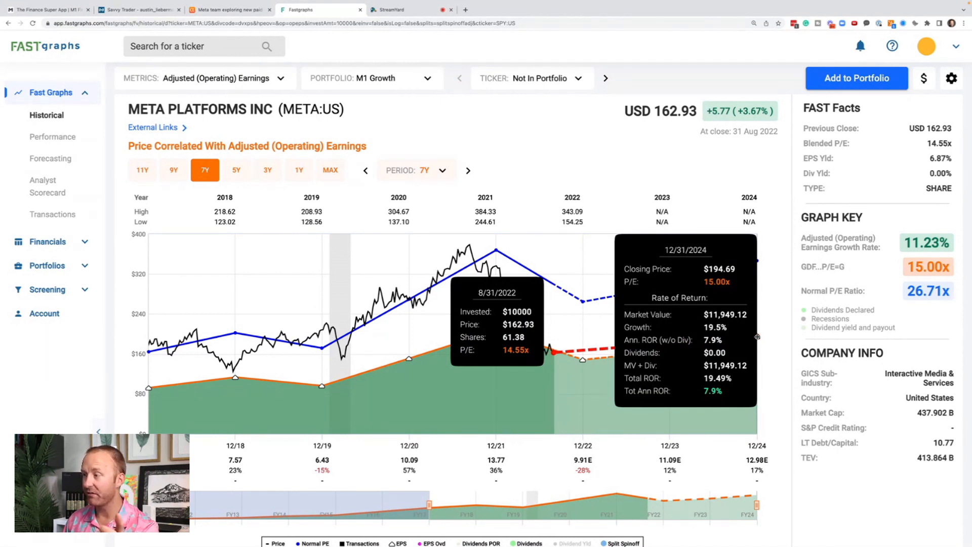
{"action": "mouse_move", "coordinate": [681, 400]}
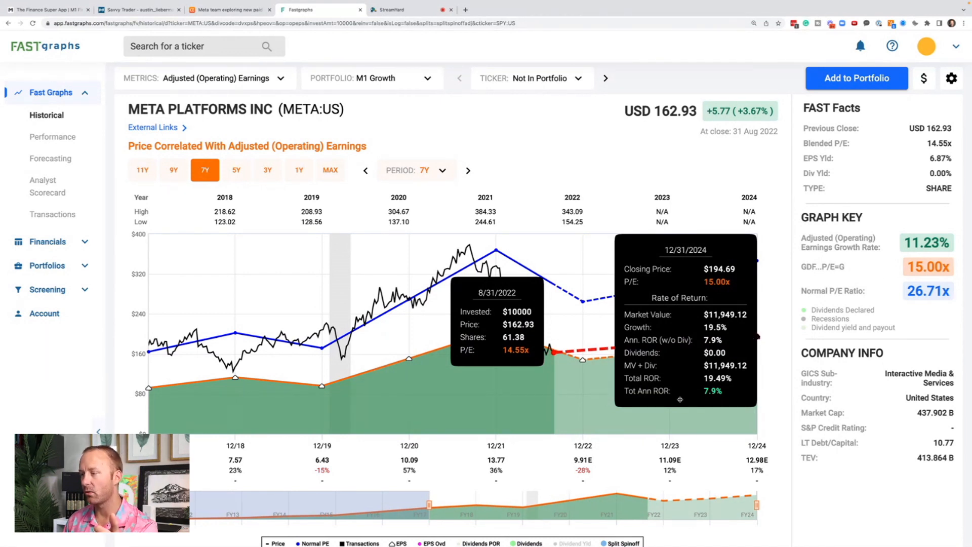
{"action": "mouse_move", "coordinate": [605, 473]}
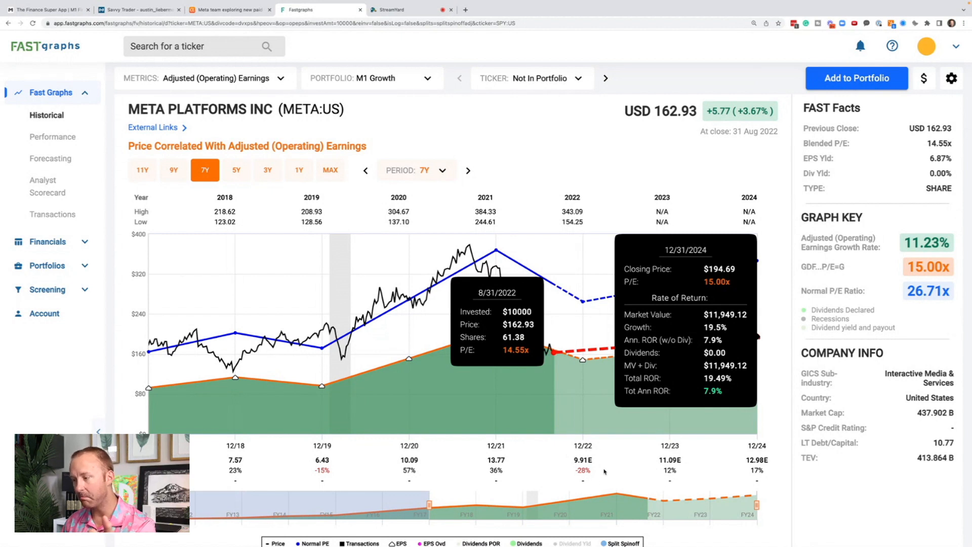
{"action": "mouse_move", "coordinate": [766, 468]}
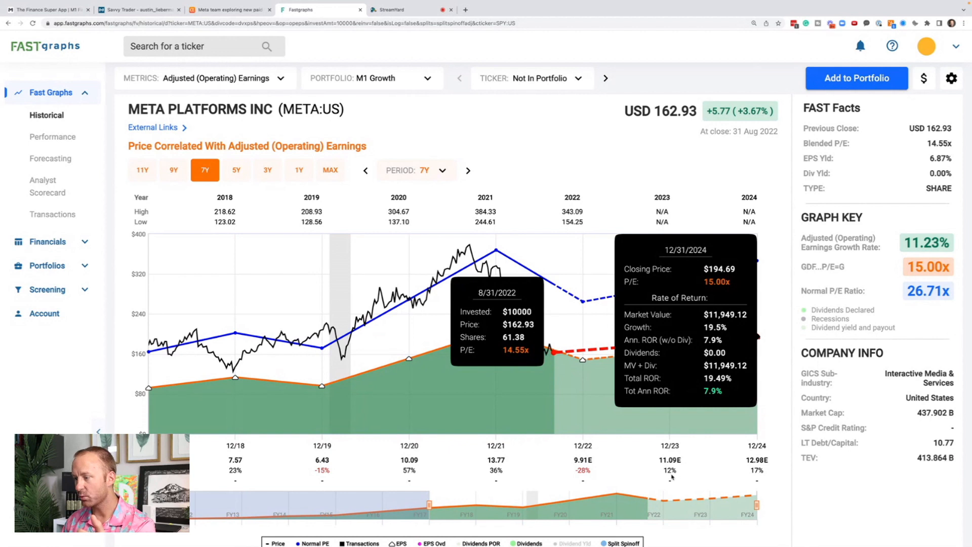
{"action": "mouse_move", "coordinate": [776, 464]}
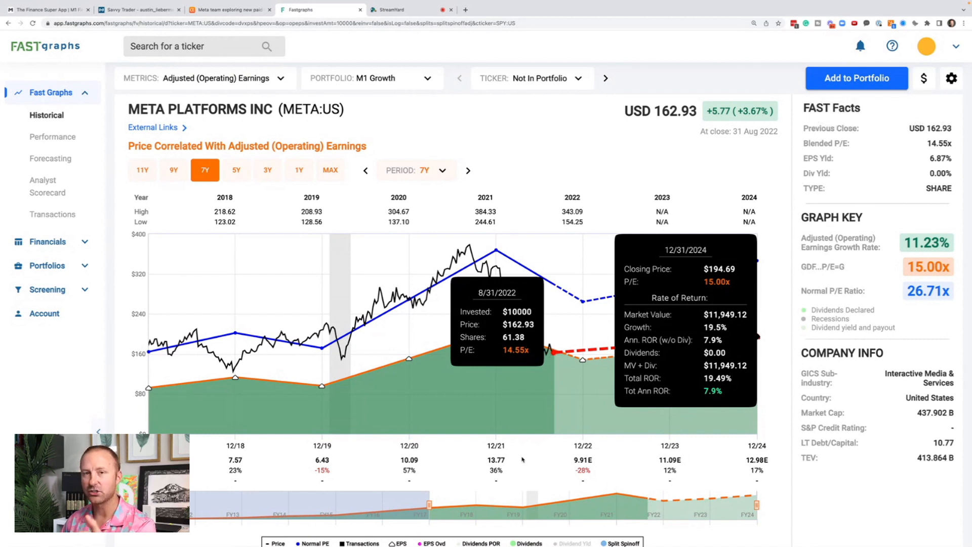
{"action": "mouse_move", "coordinate": [613, 462]}
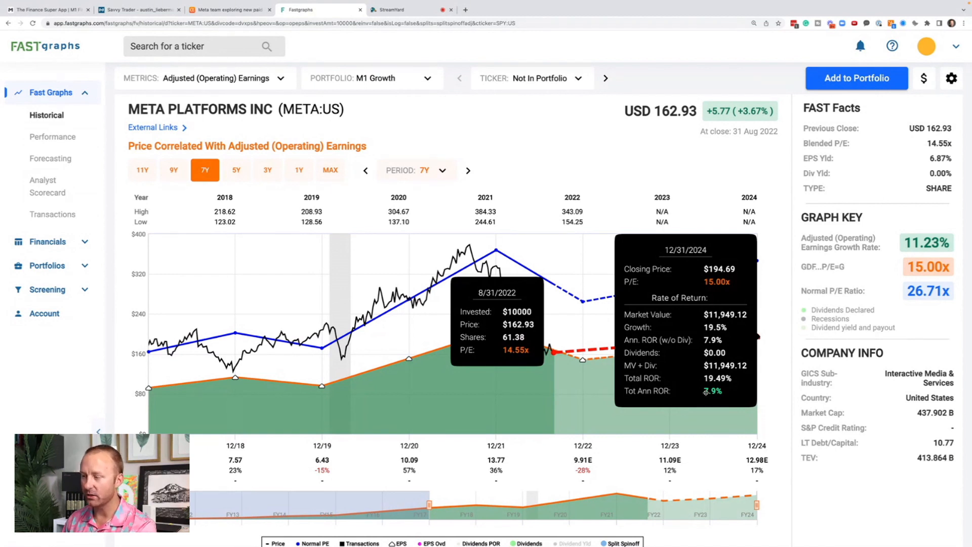
{"action": "mouse_move", "coordinate": [702, 391]}
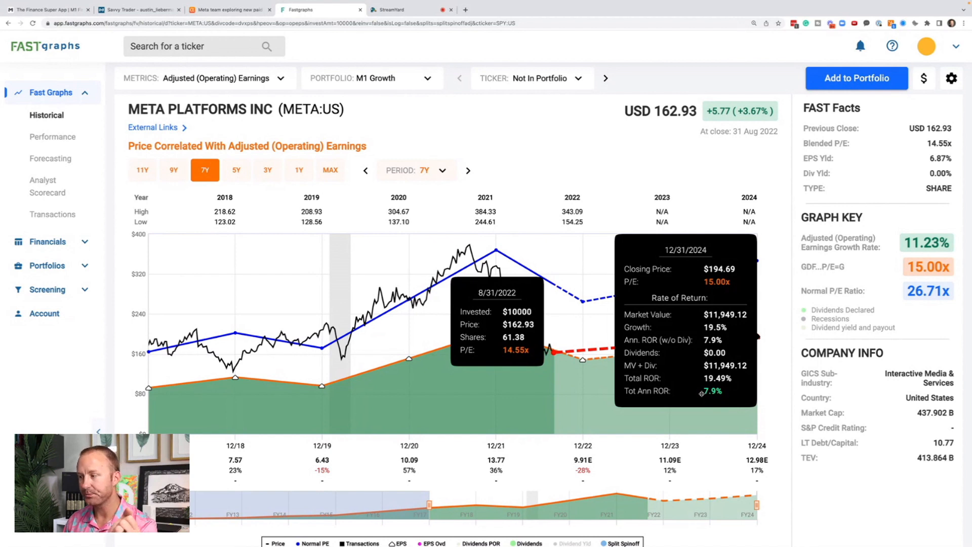
{"action": "mouse_move", "coordinate": [672, 482]}
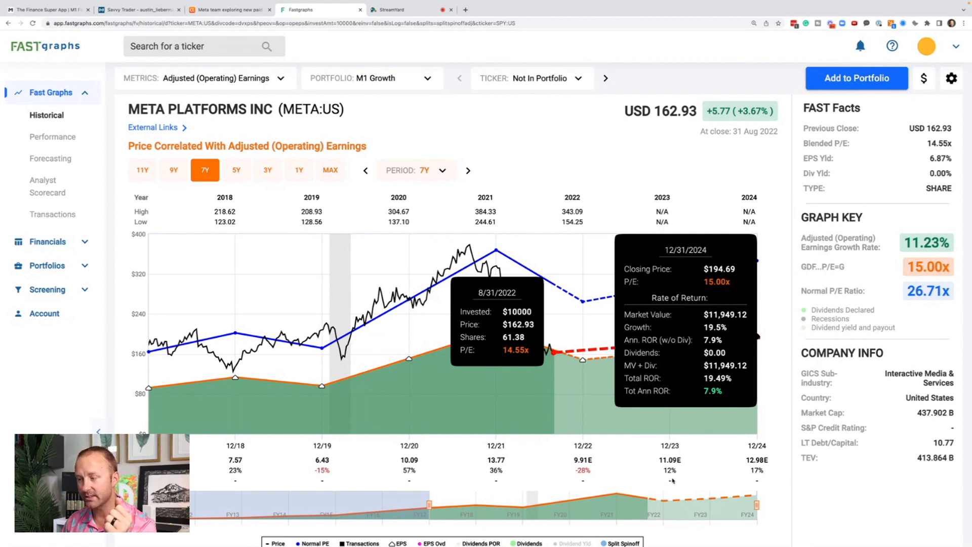
{"action": "mouse_move", "coordinate": [705, 464]}
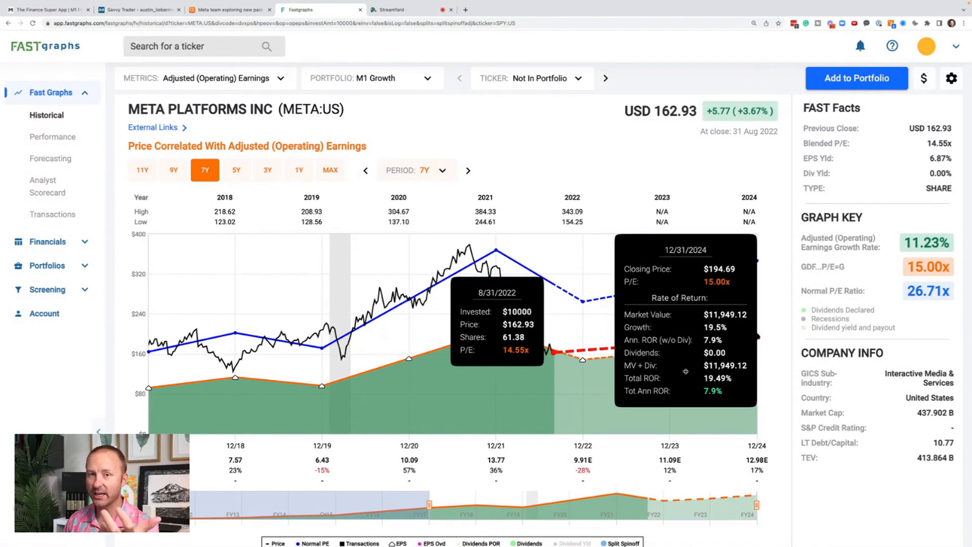
{"action": "mouse_move", "coordinate": [582, 372]}
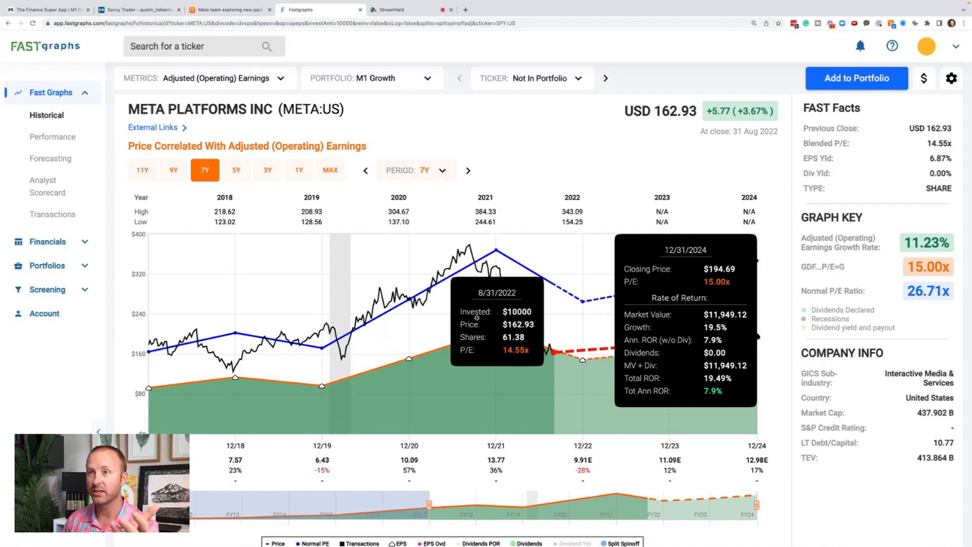
{"action": "left_click", "coordinate": [137, 10]}
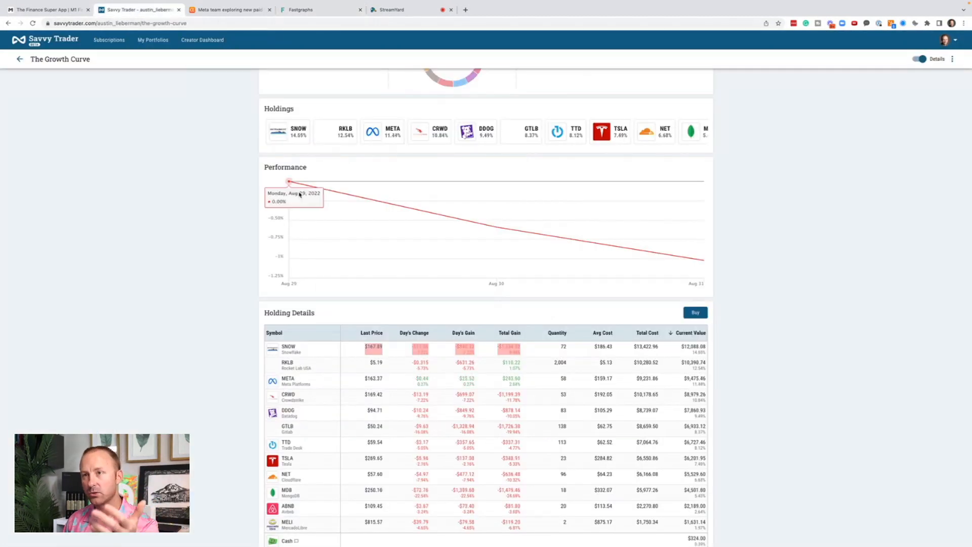
{"action": "mouse_move", "coordinate": [258, 174]}
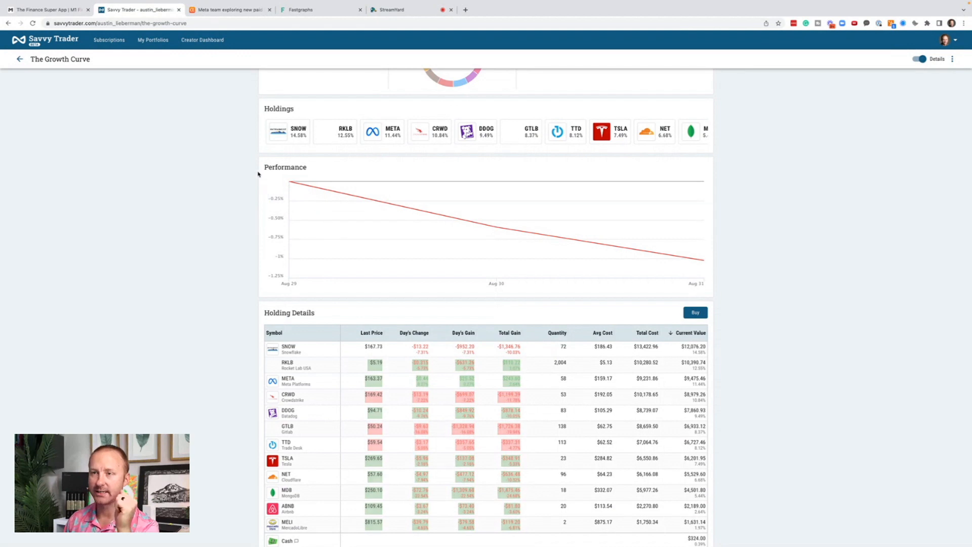
{"action": "mouse_move", "coordinate": [291, 180]}
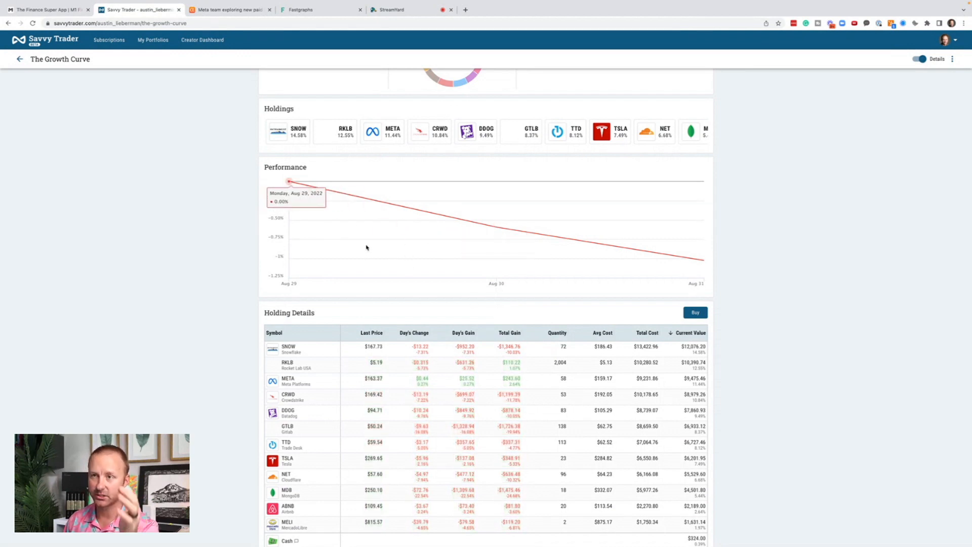
{"action": "mouse_move", "coordinate": [470, 243]}
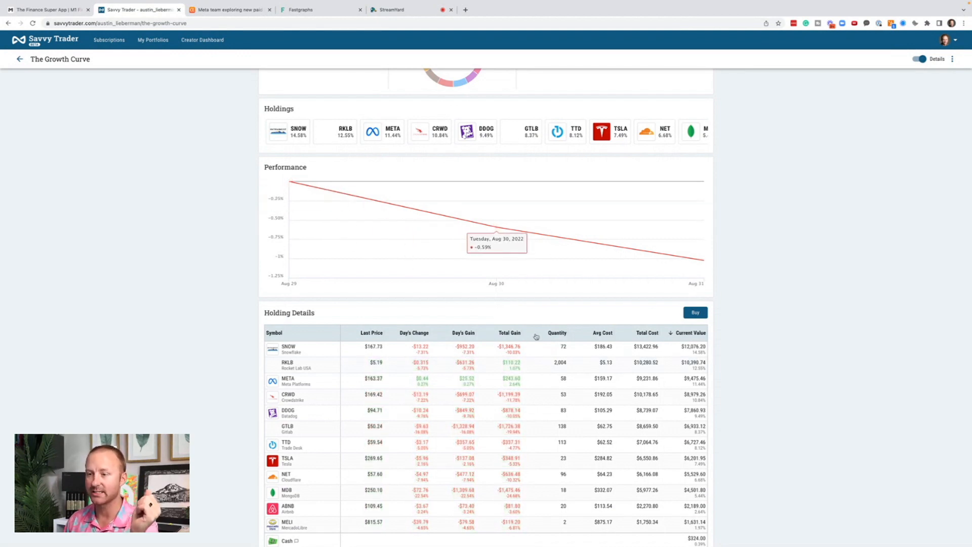
{"action": "mouse_move", "coordinate": [275, 237]}
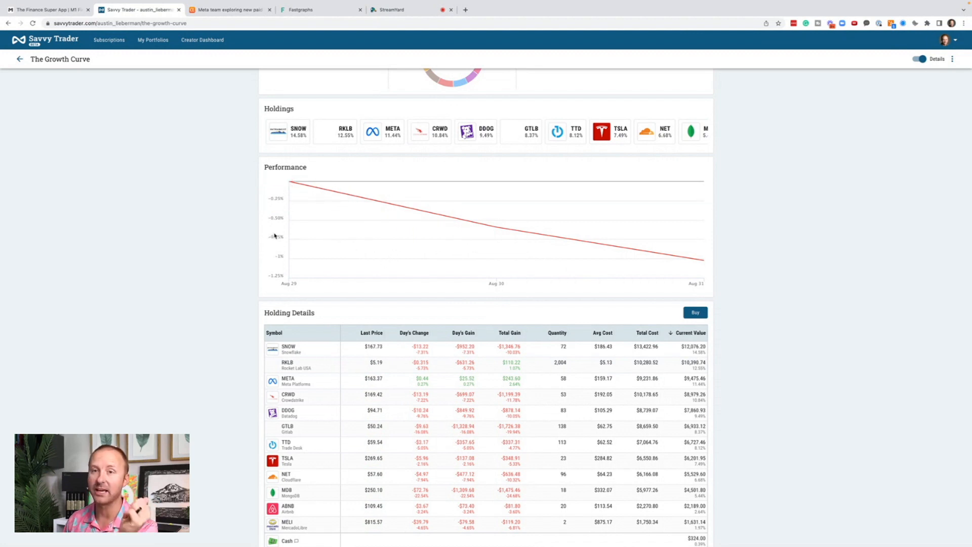
{"action": "left_click", "coordinate": [311, 9]}
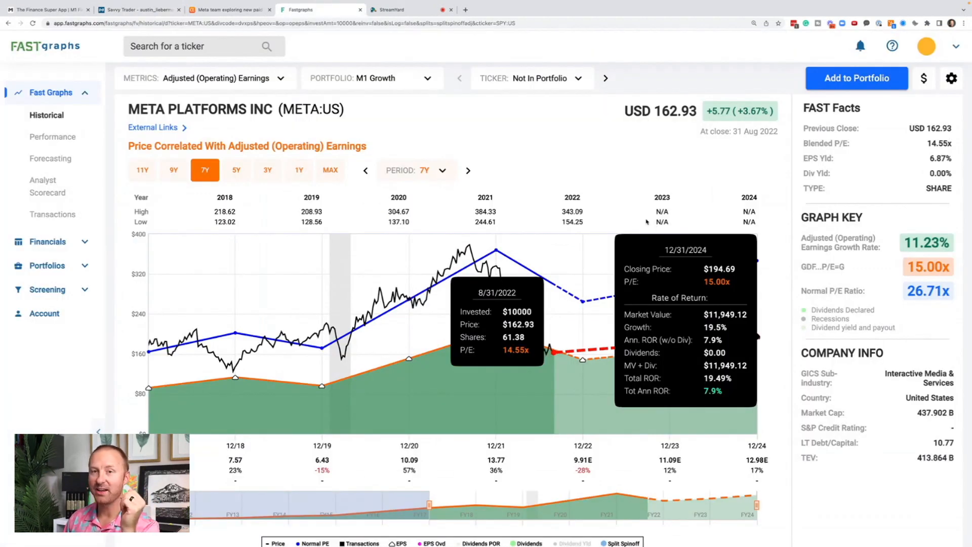
{"action": "mouse_move", "coordinate": [642, 221]}
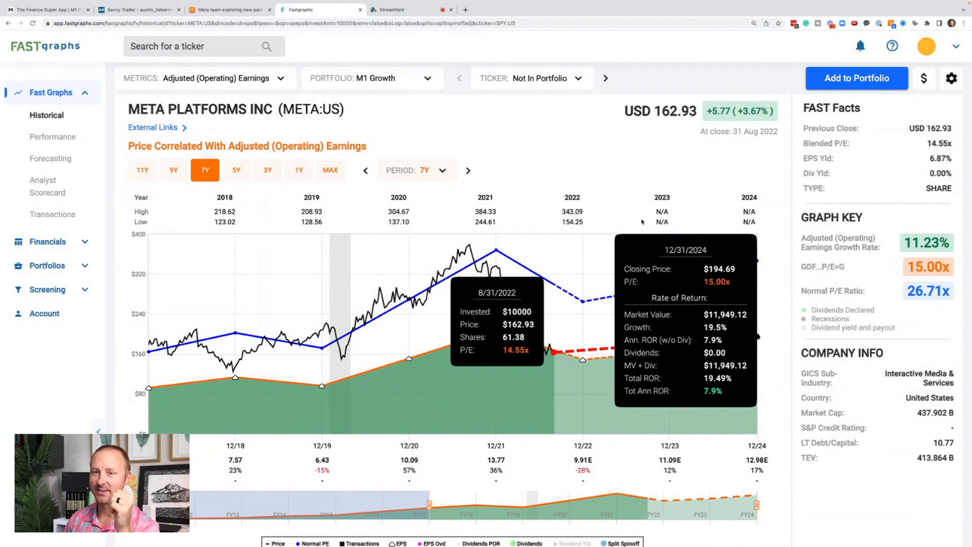